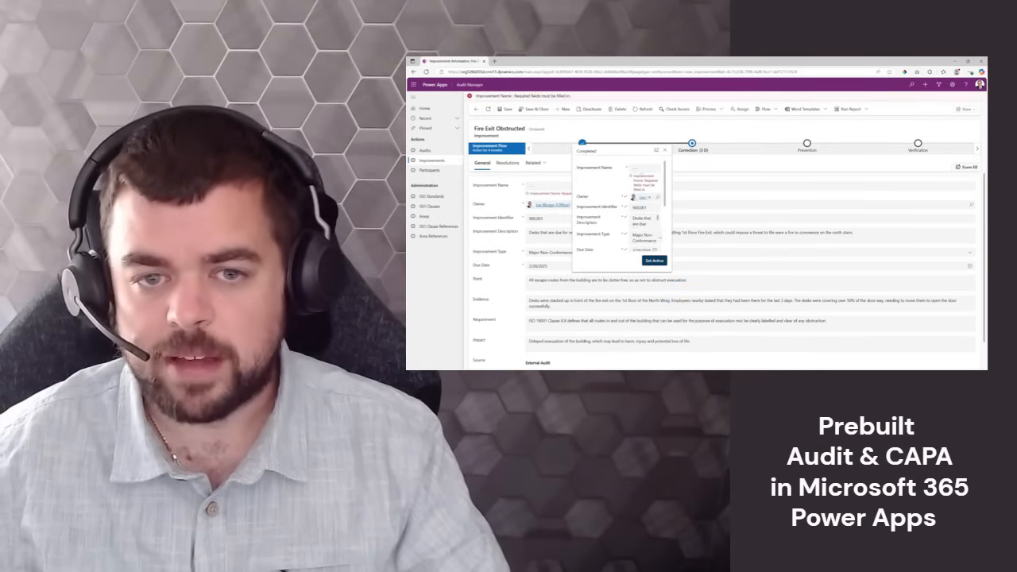
Show the Active Audits view listing the two existing audits.
left_click(654, 260)
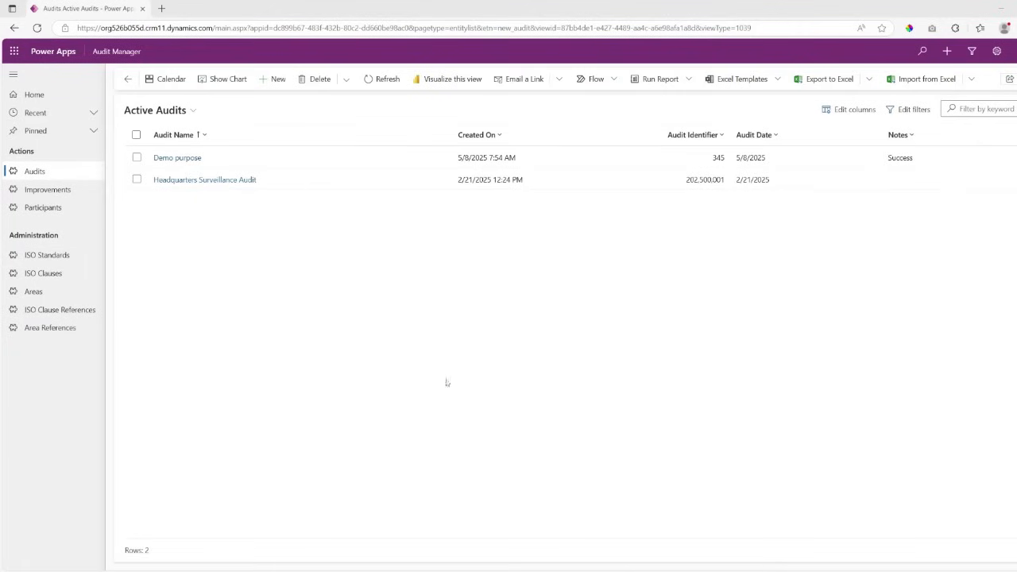
mouse_move(343, 386)
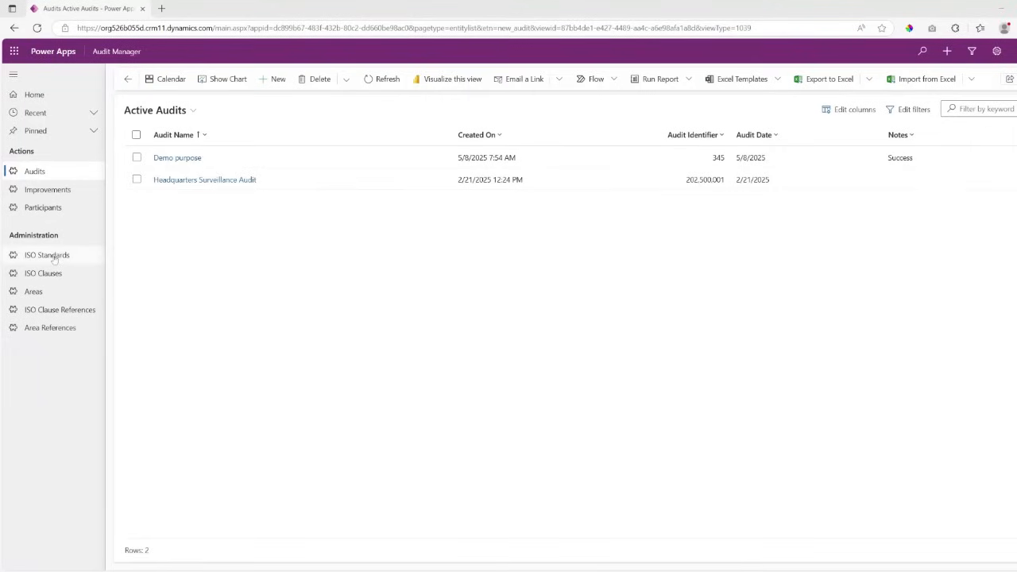
Show the Active ISO Standards list (ISO 14001, 18001, 27001, 9001).
left_click(46, 254)
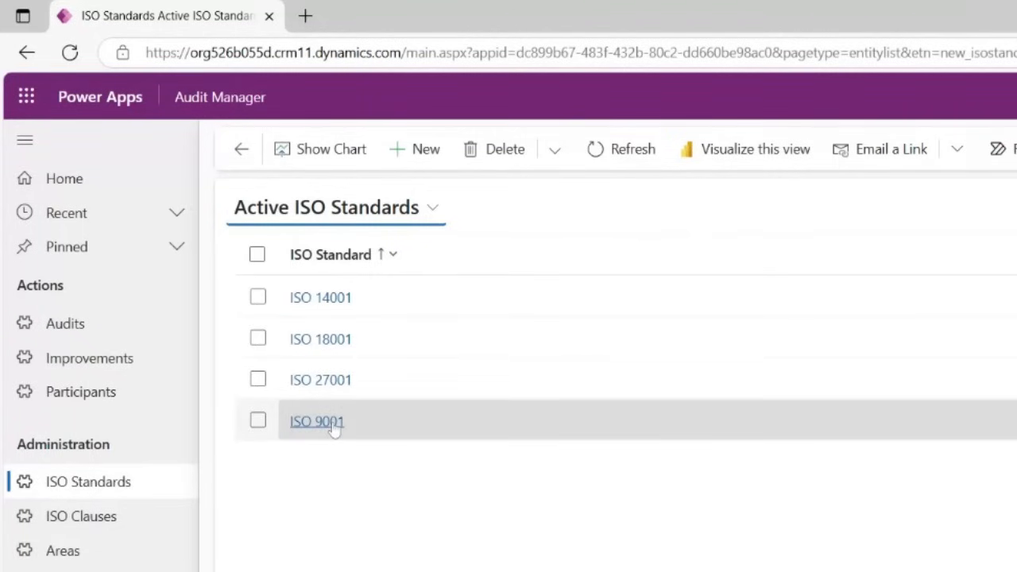
View the ISO 9001 standard record with its Quality description and clauses.
left_click(316, 421)
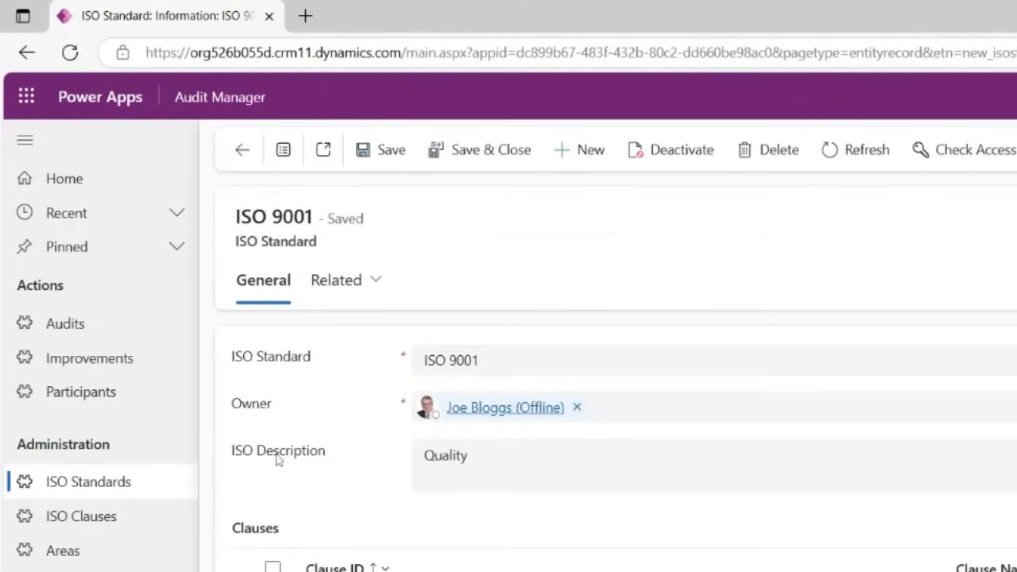
mouse_move(356, 419)
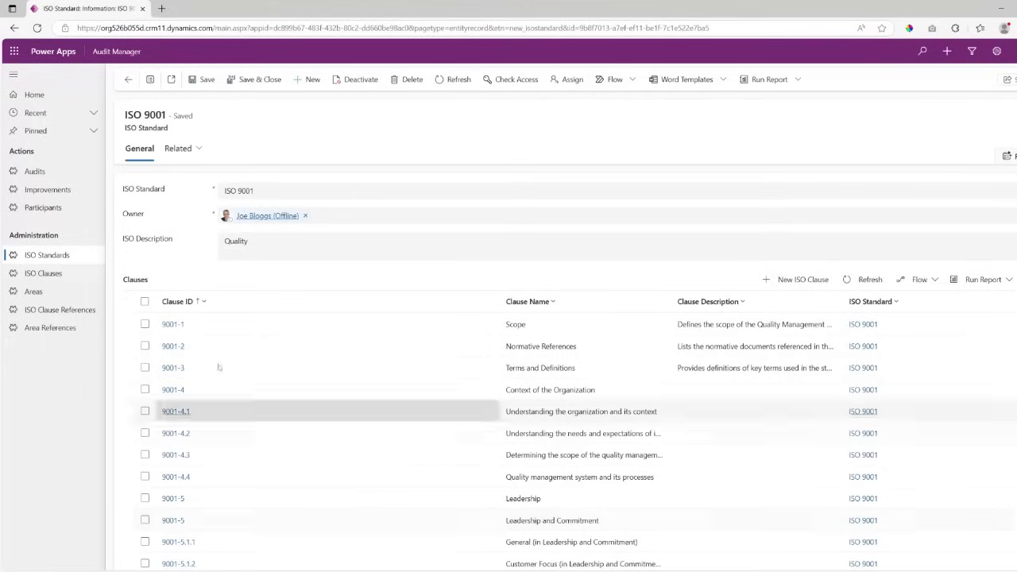
Review the Active Areas grid and their area types, then return to Active Audits.
left_click(33, 292)
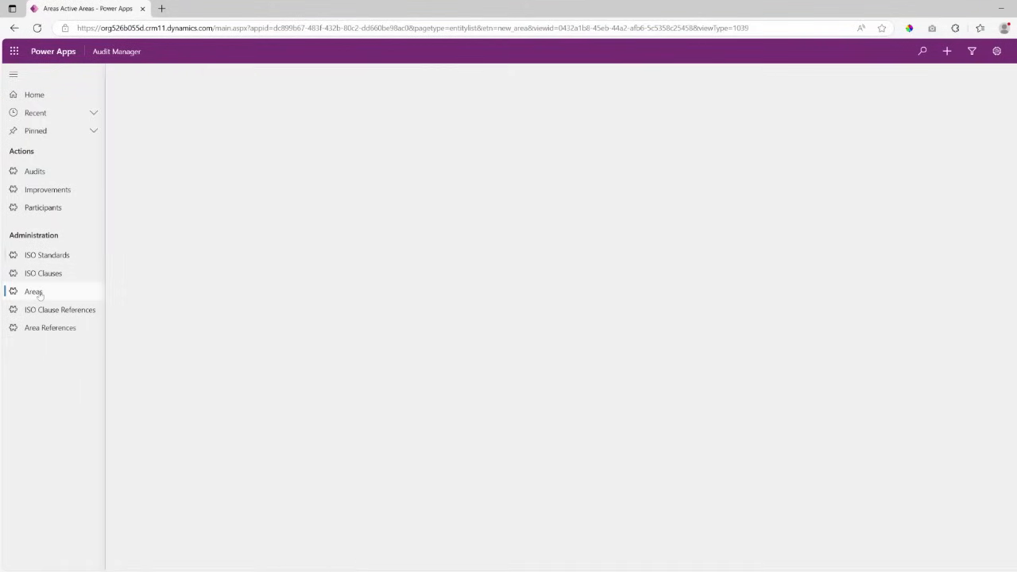
left_click(33, 292)
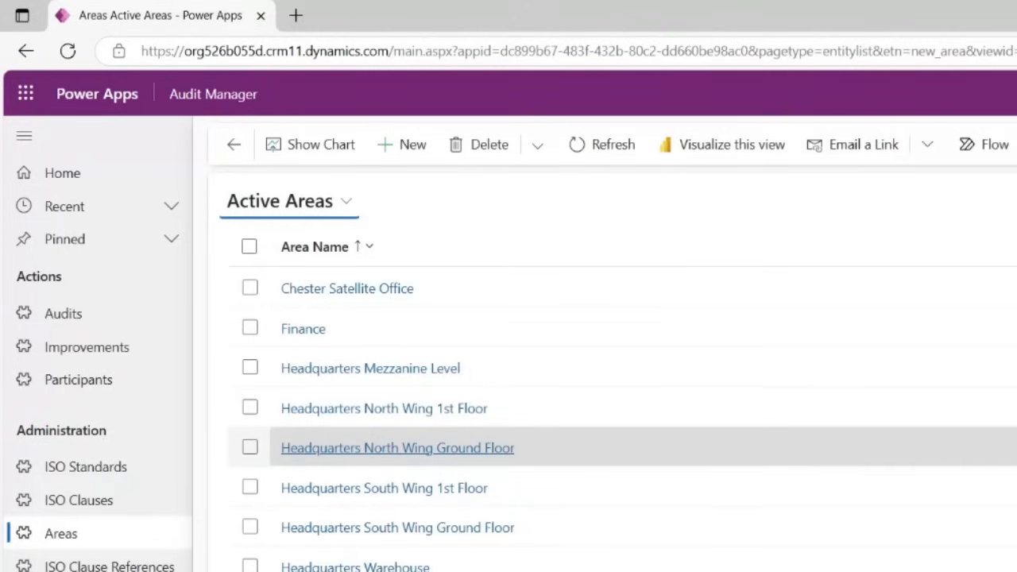
mouse_move(347, 288)
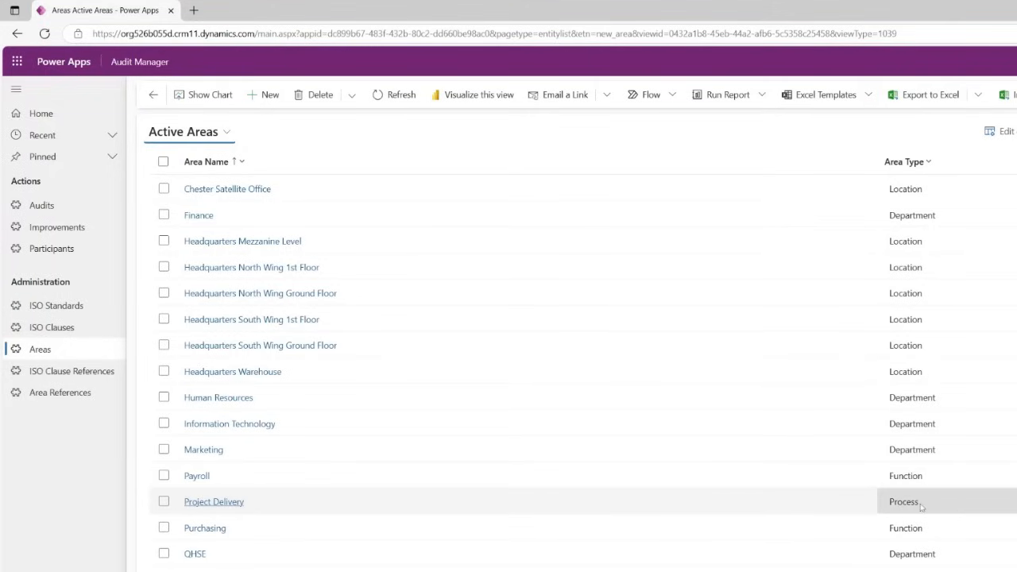
mouse_move(543, 504)
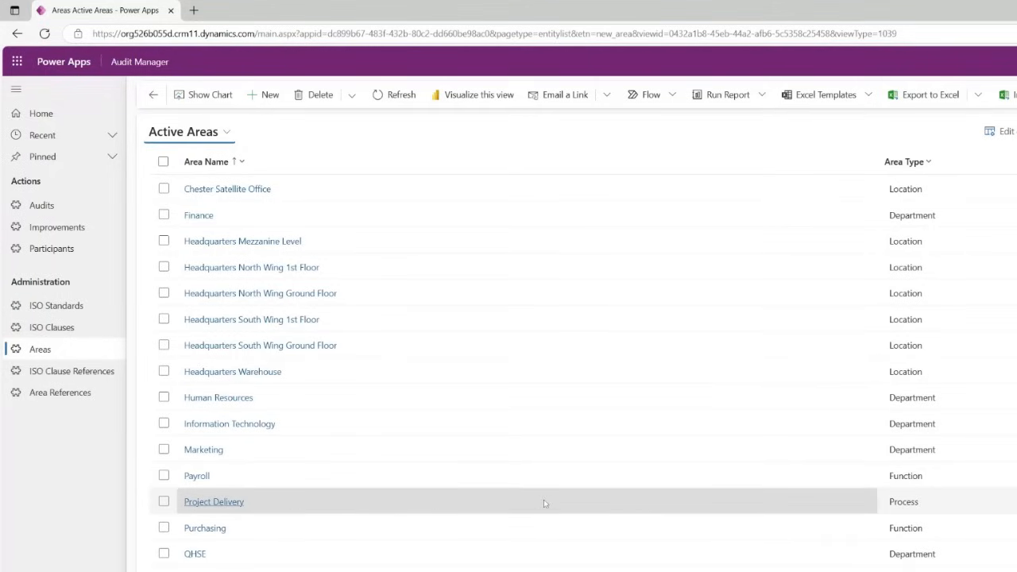
left_click(42, 205)
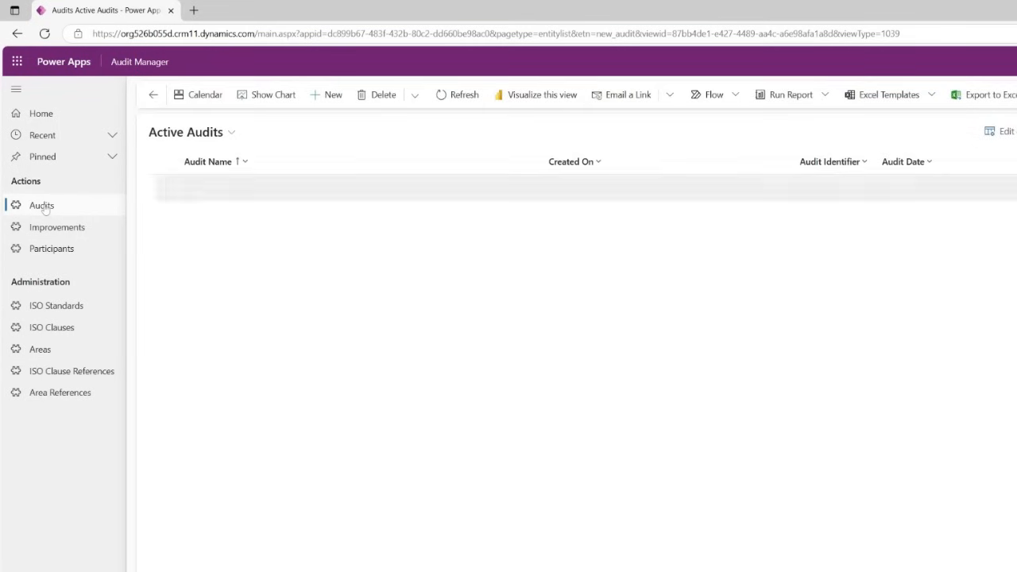
View the Headquarters Surveillance Audit record with its details and audited areas.
left_click(41, 205)
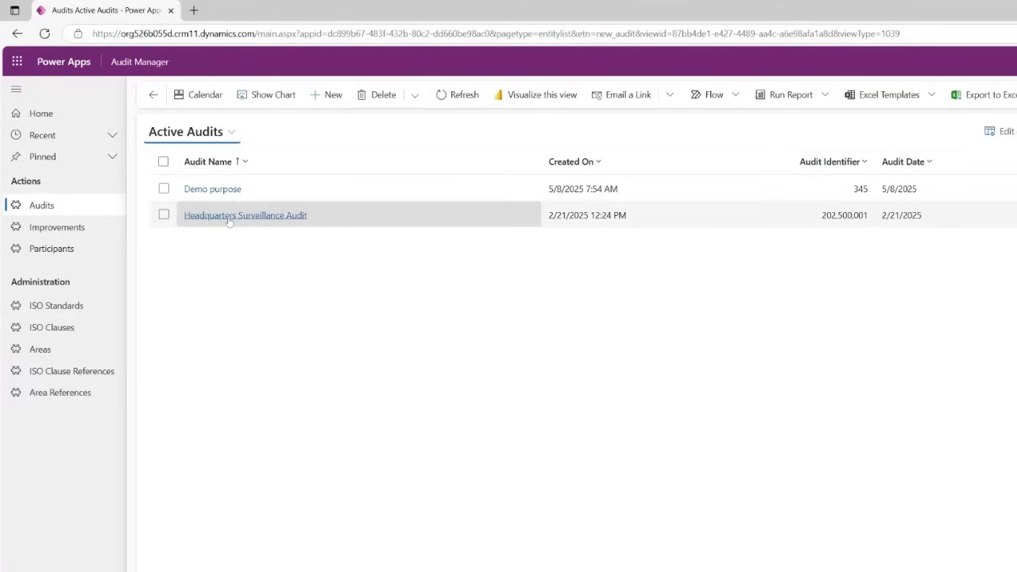
left_click(244, 214)
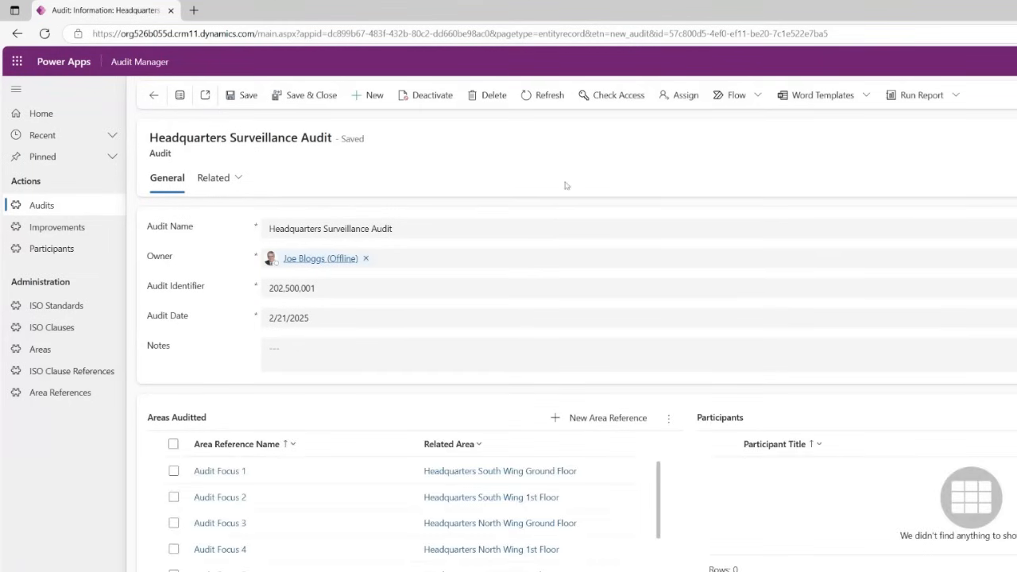
mouse_move(580, 185)
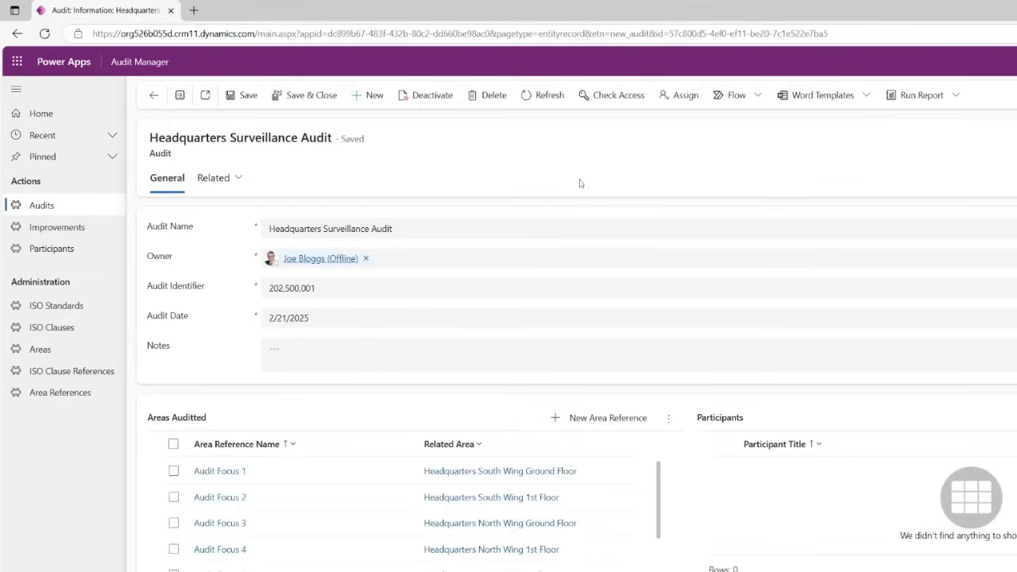
mouse_move(553, 188)
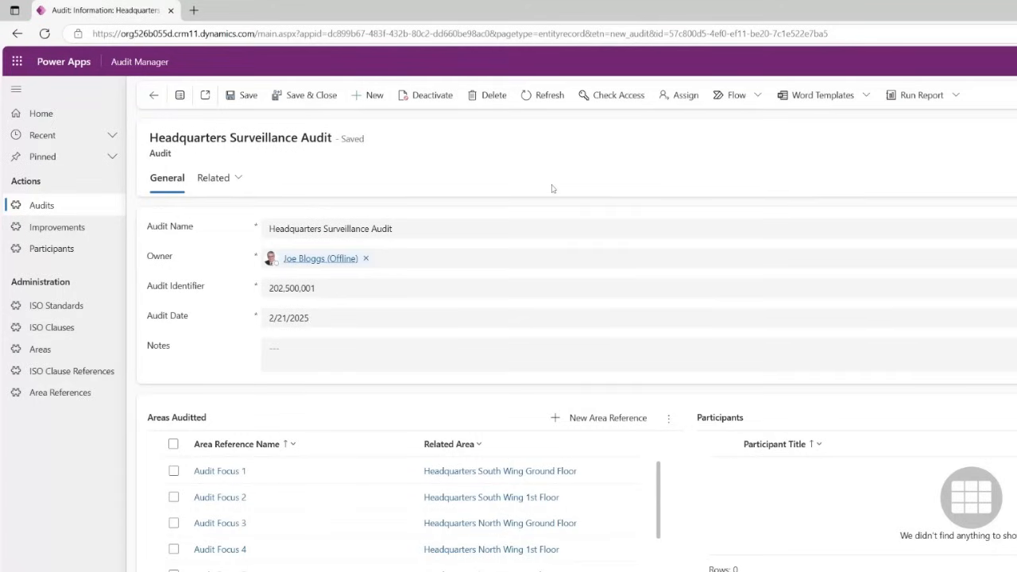
mouse_move(168, 240)
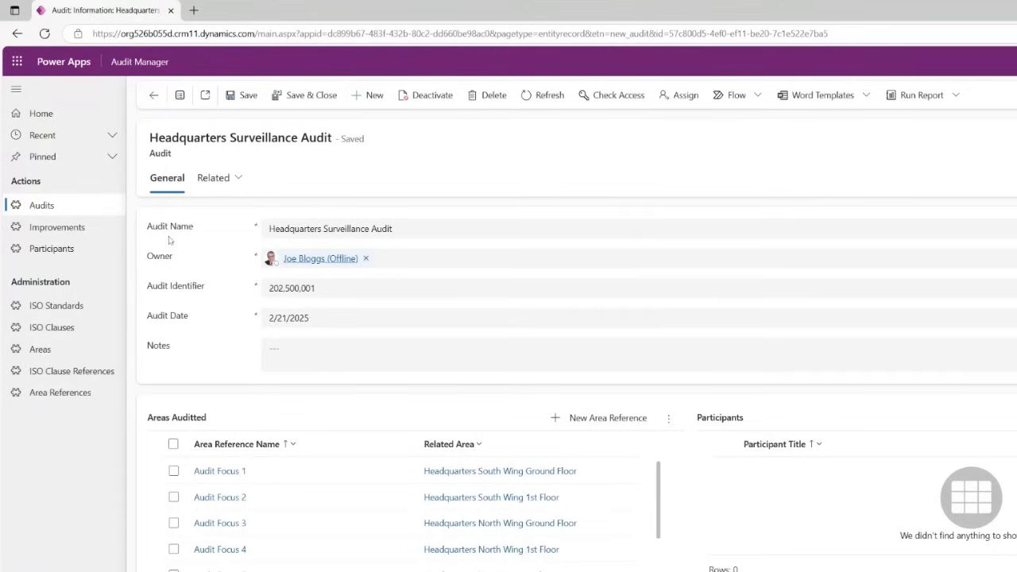
mouse_move(213, 264)
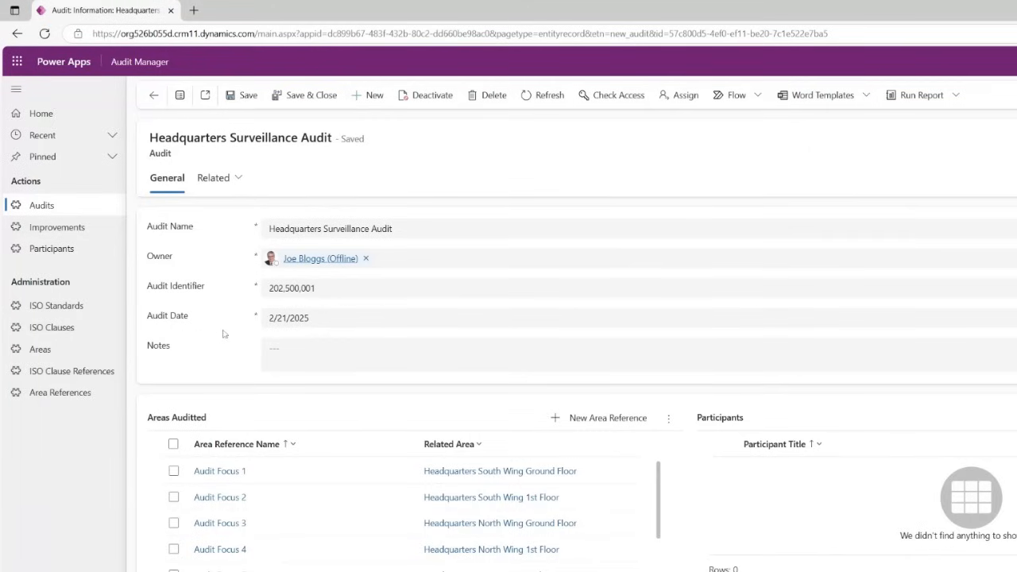
mouse_move(235, 355)
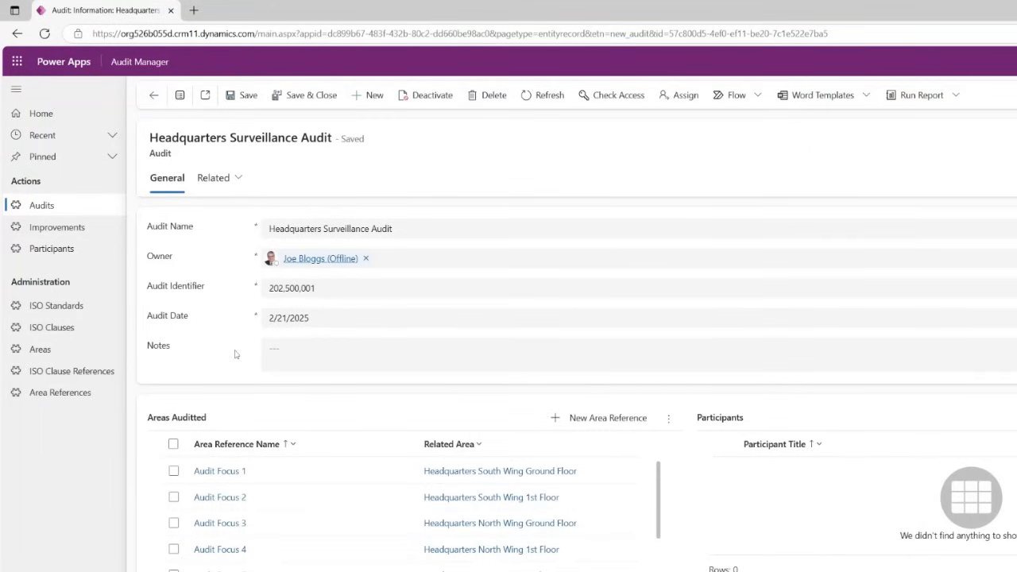
scroll("down", 3)
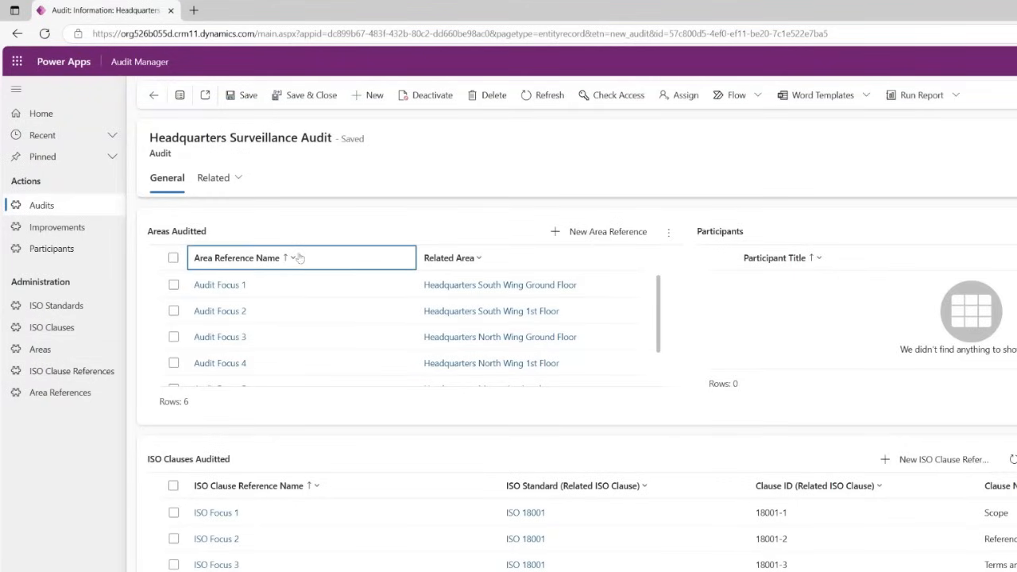
left_click_drag(405, 257, 346, 258)
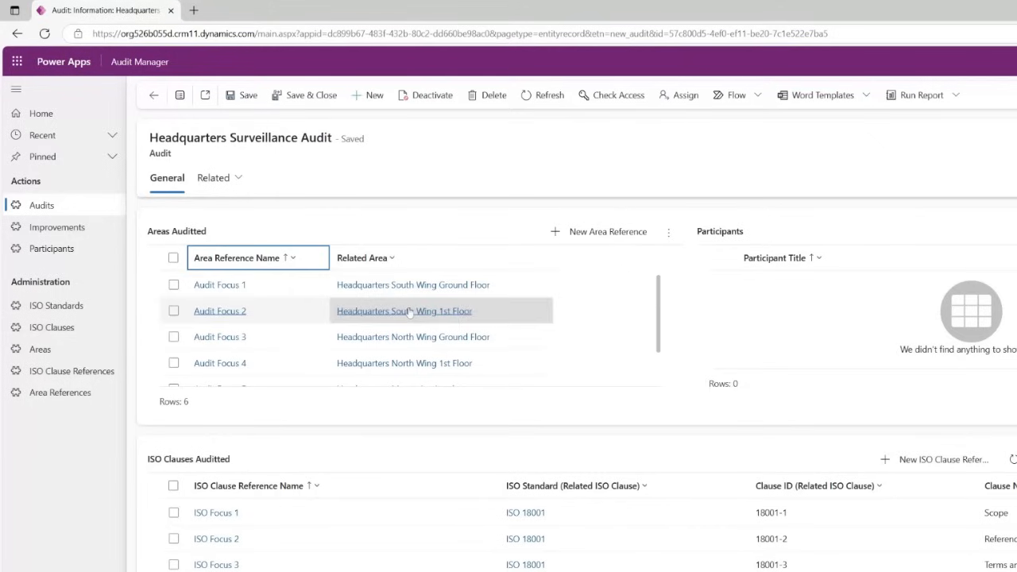
scroll("down", 3)
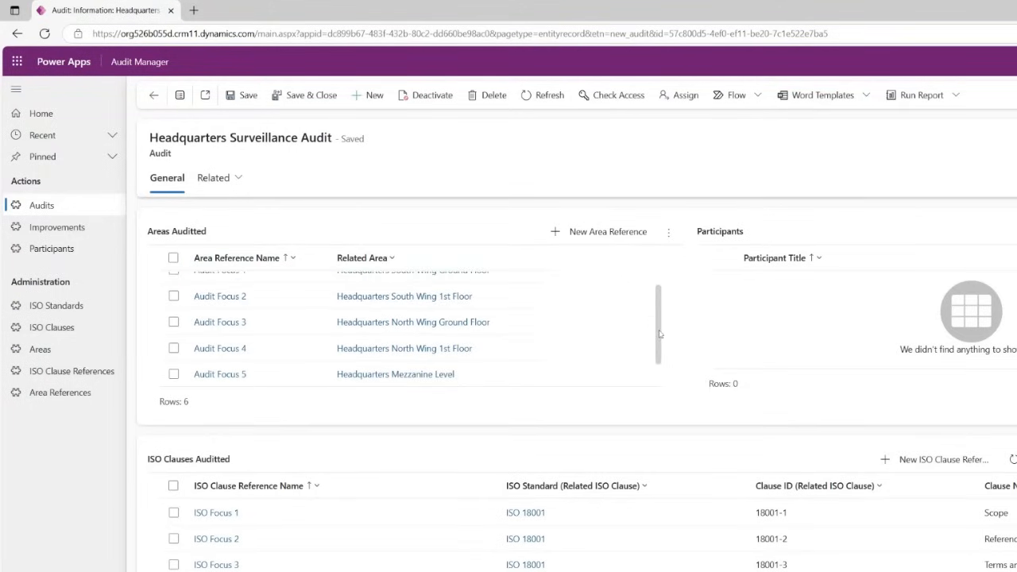
scroll("down", 3)
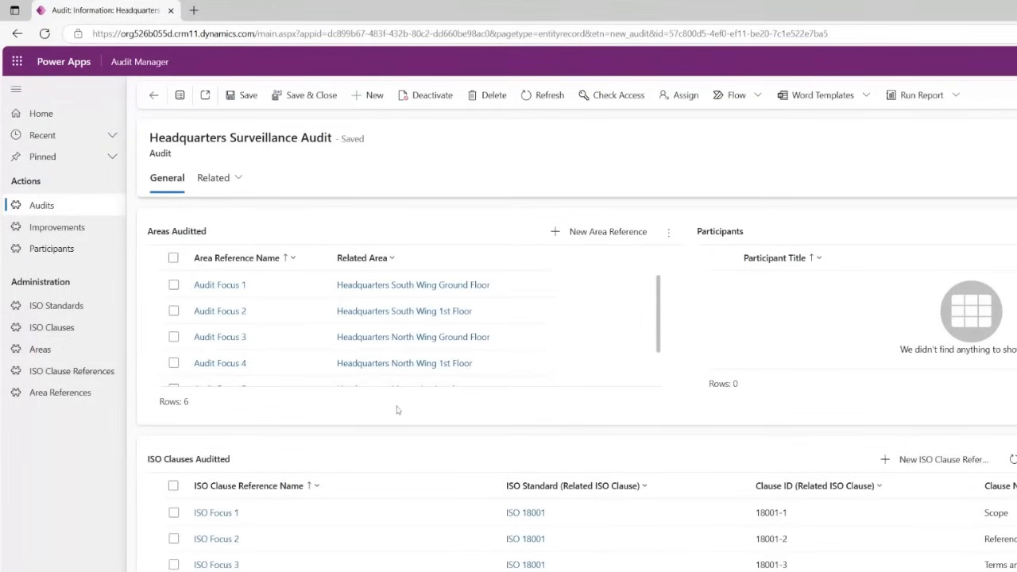
scroll("down", 3)
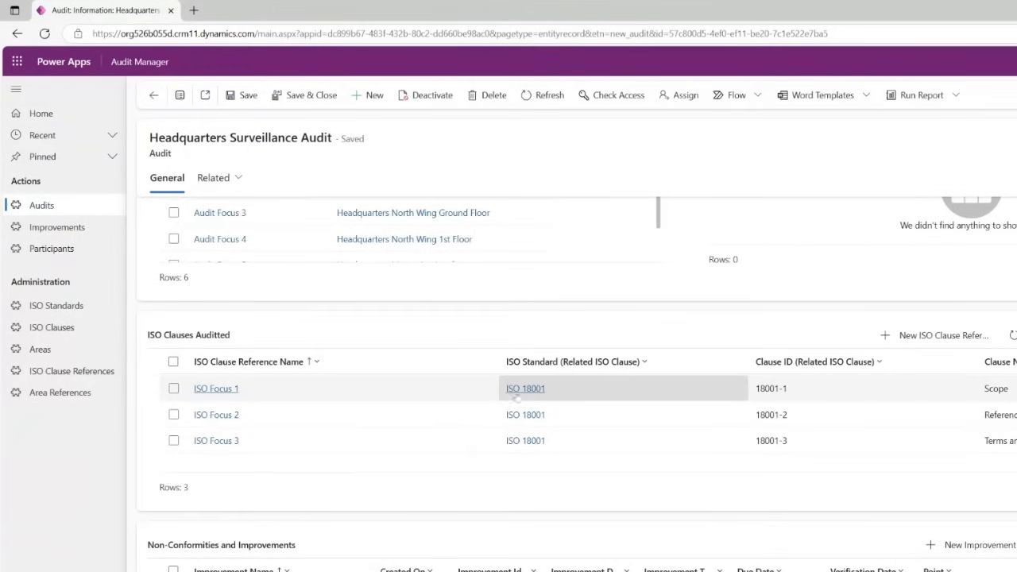
mouse_move(543, 394)
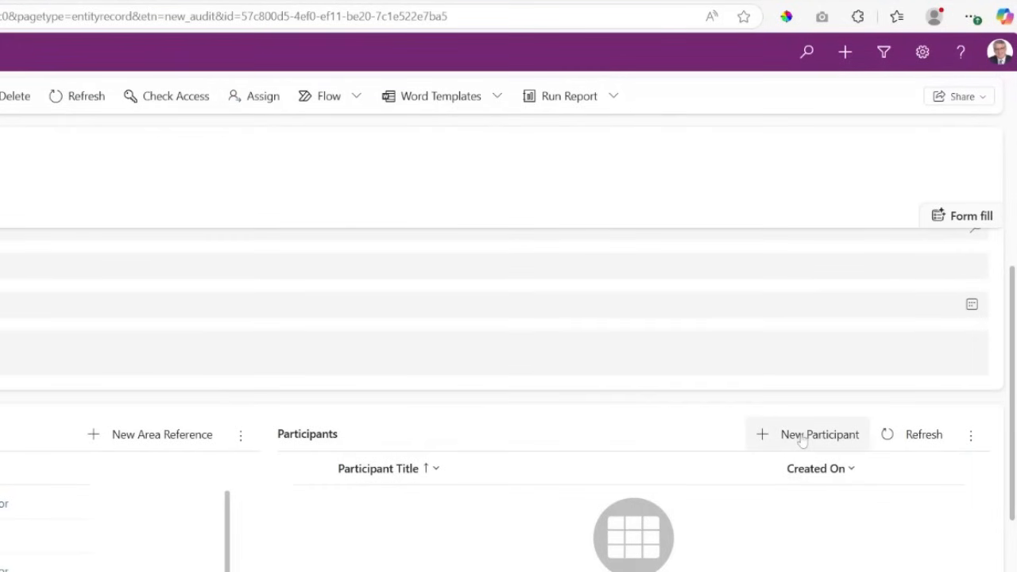
left_click(807, 435)
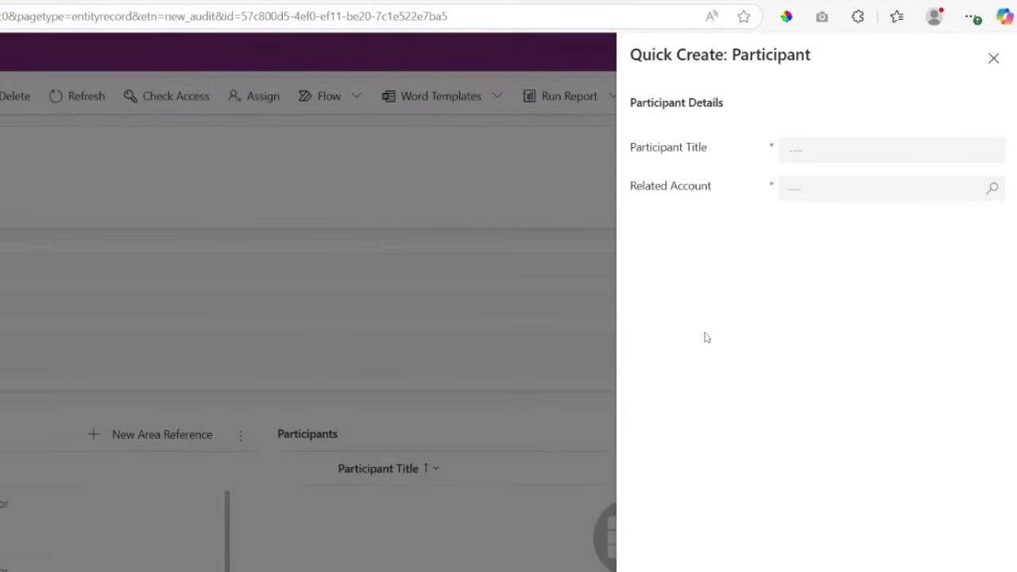
mouse_move(724, 432)
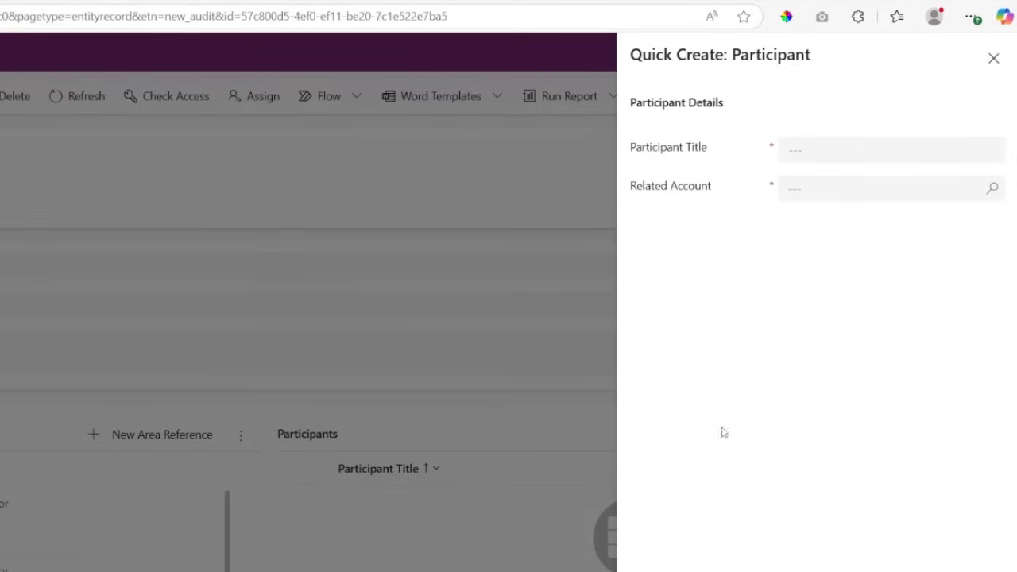
left_click(992, 57)
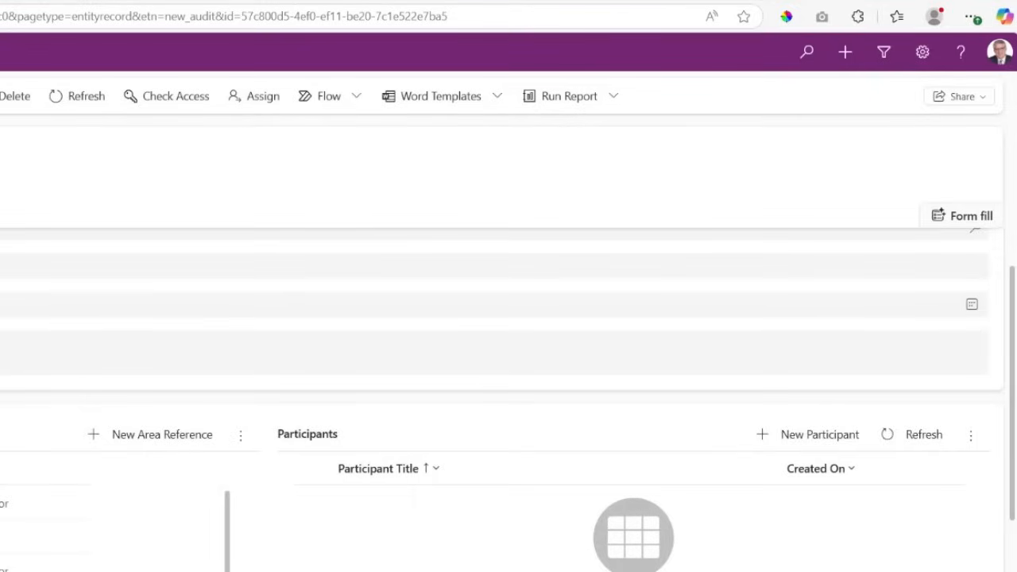
mouse_move(30, 402)
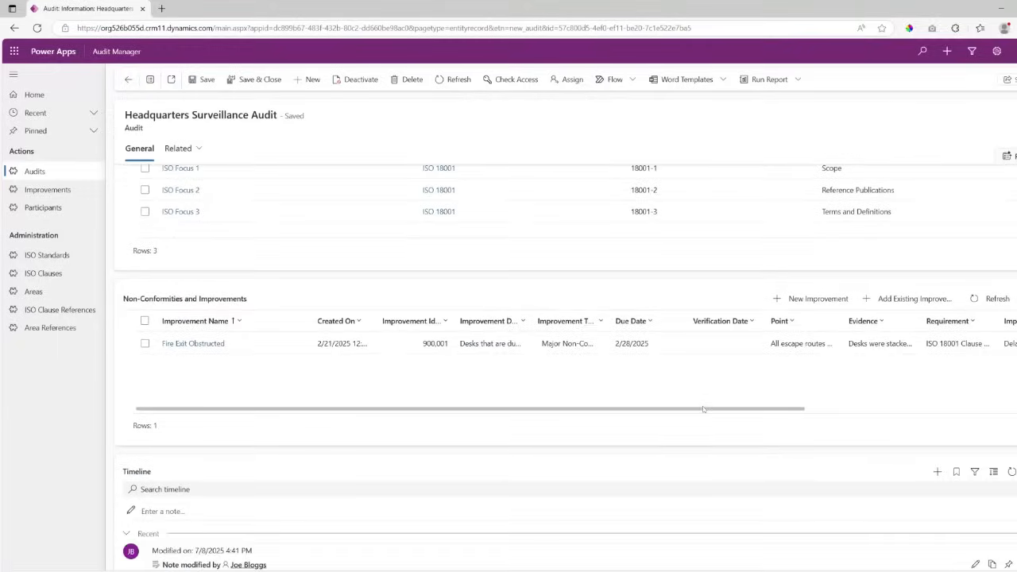
View the Fire Exit Obstructed improvement from the audit's Non-Conformities and Improvements grid.
scroll("down", 3)
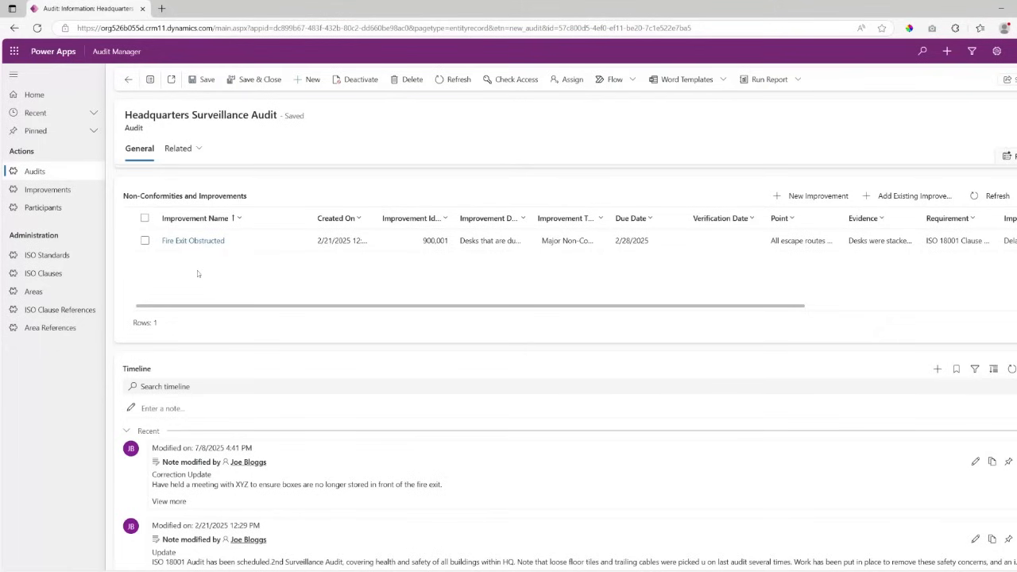
mouse_move(308, 284)
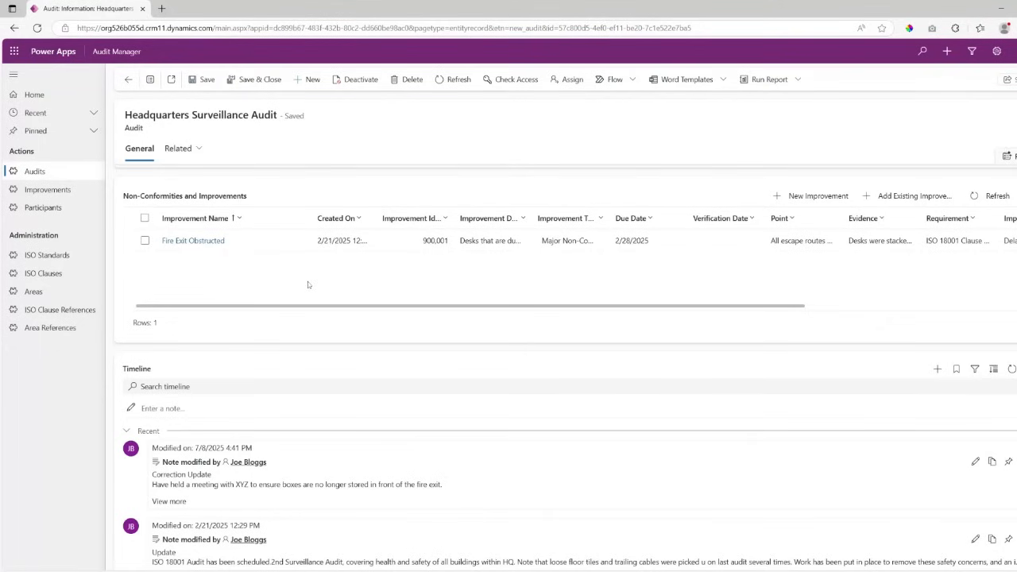
mouse_move(510, 276)
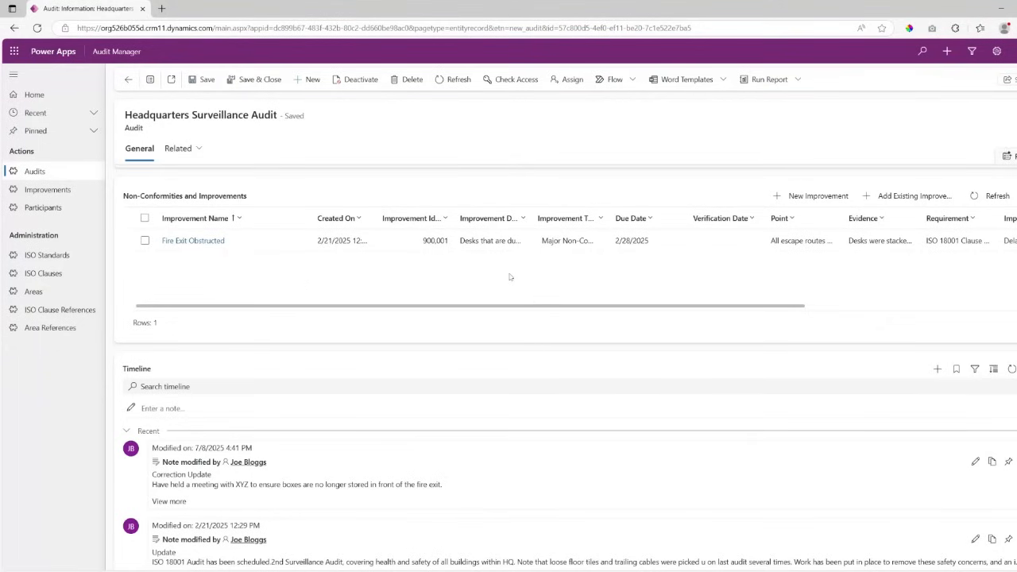
mouse_move(817, 195)
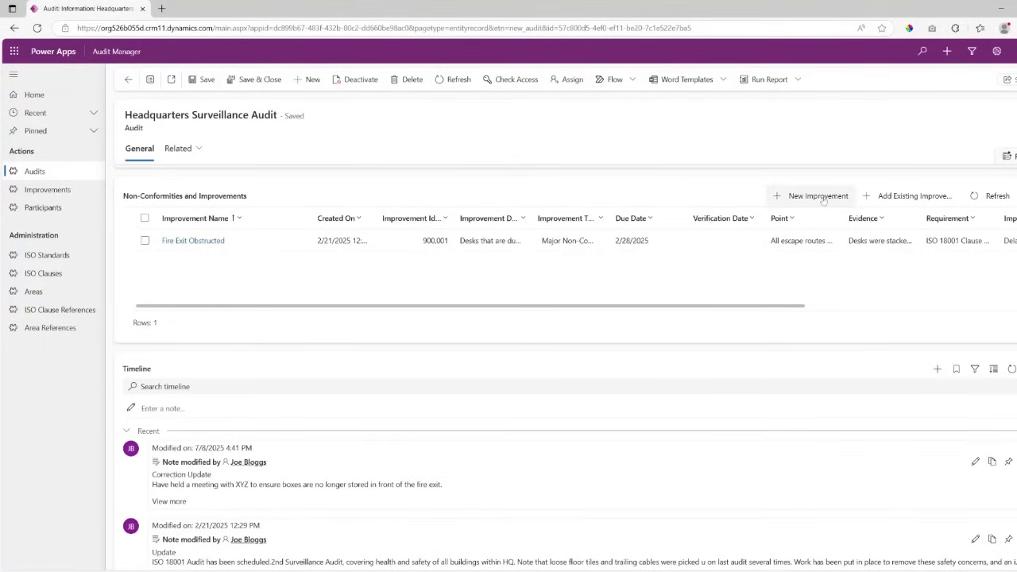
left_click(812, 195)
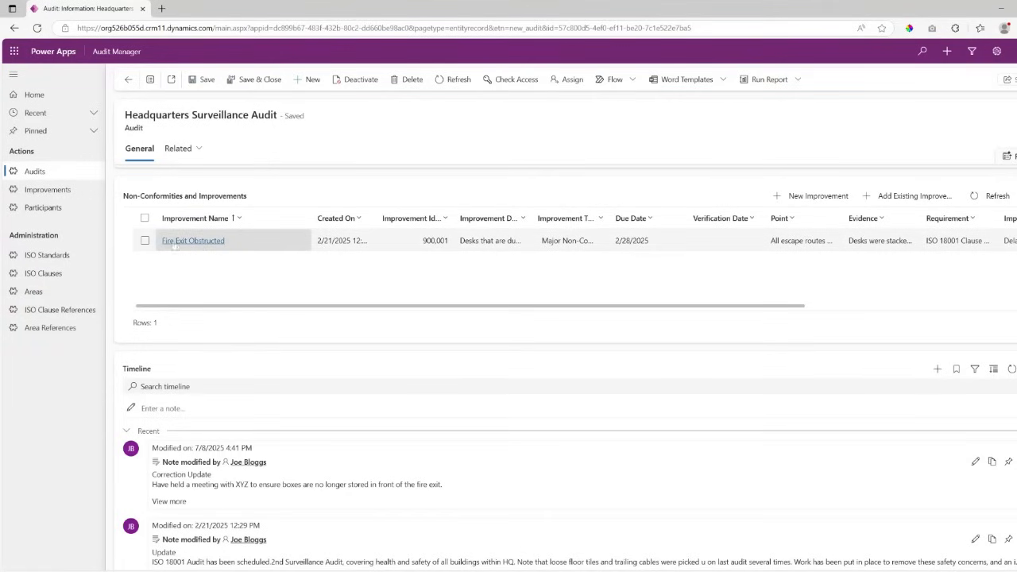
left_click(194, 240)
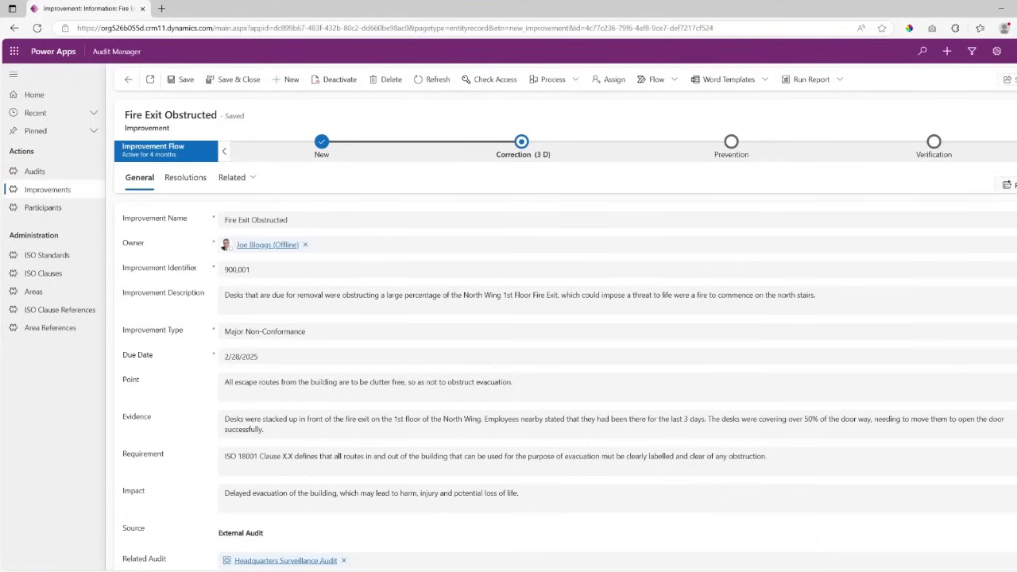
mouse_move(385, 334)
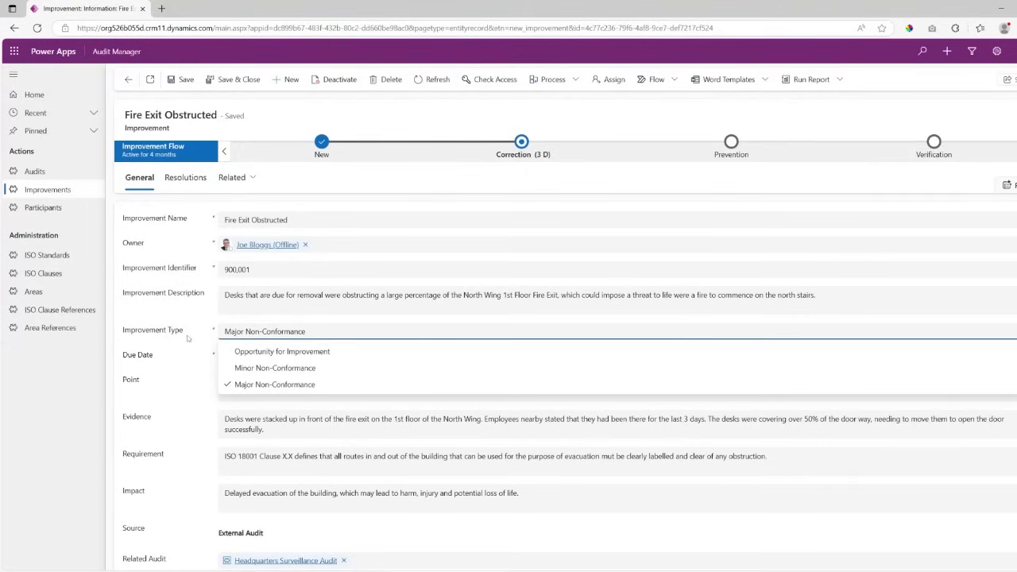
Review the Improvement Type options, keeping it as Major Non-Conformance.
left_click(274, 383)
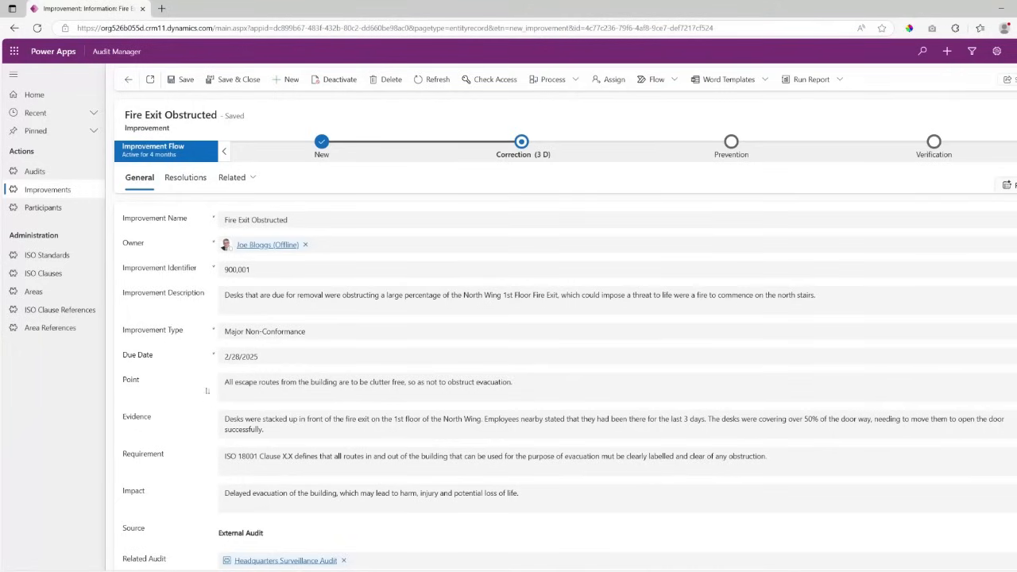
scroll("down", 3)
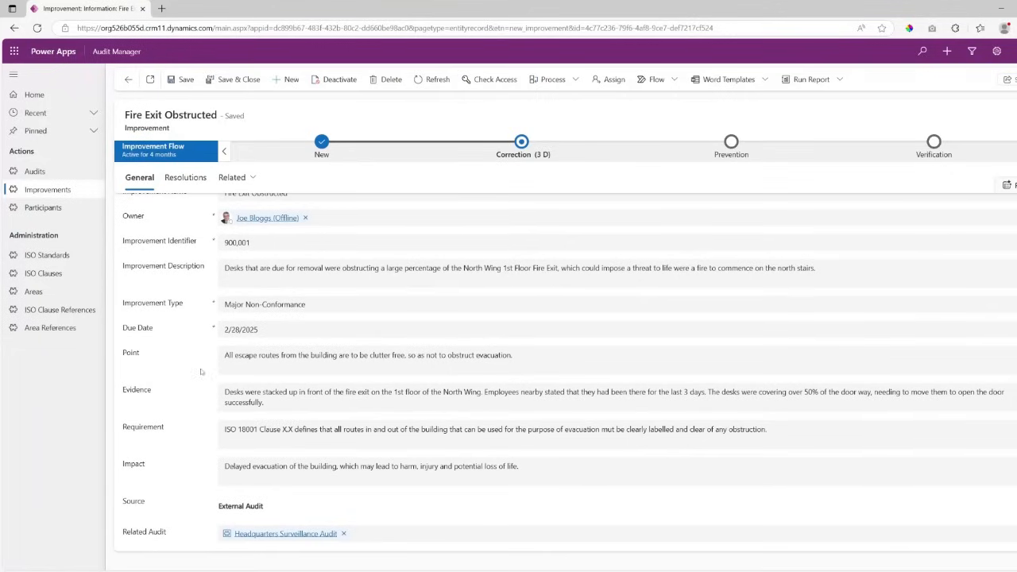
mouse_move(211, 473)
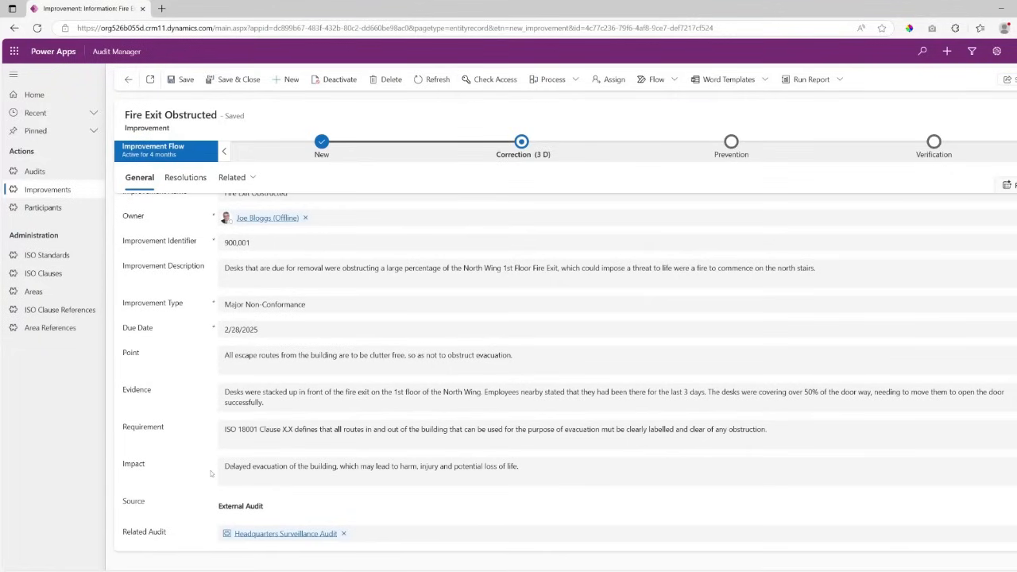
mouse_move(203, 369)
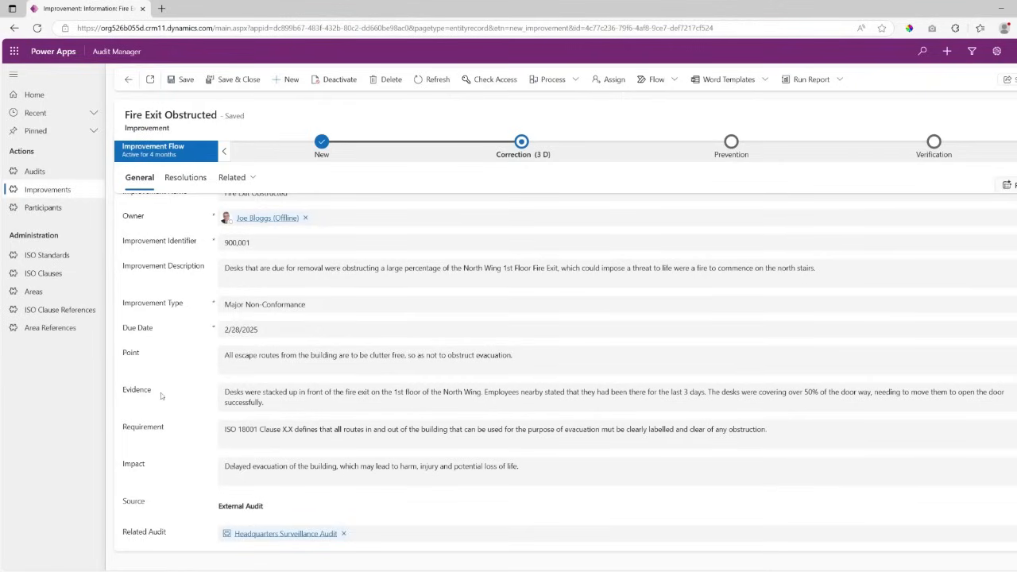
mouse_move(175, 470)
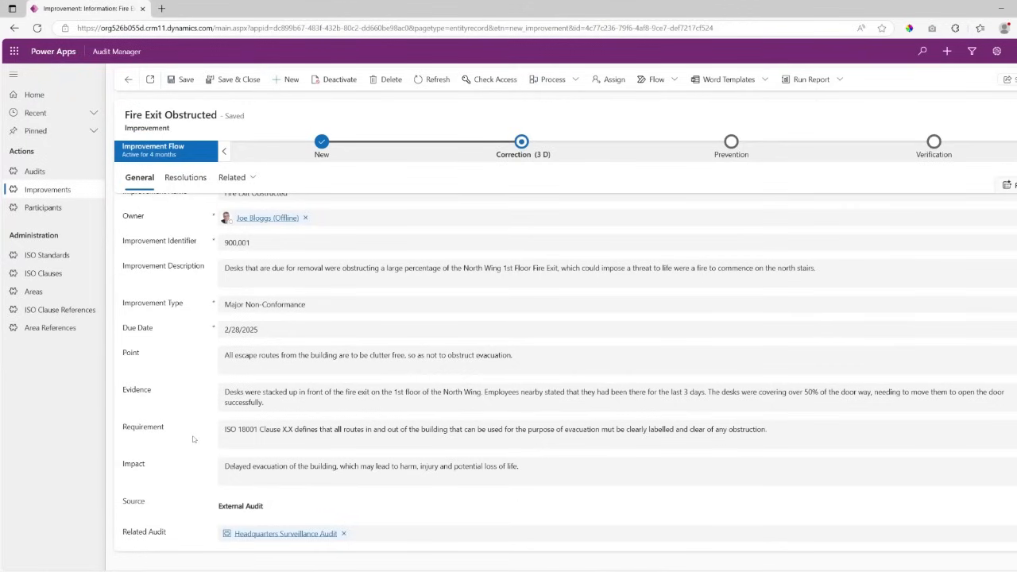
mouse_move(167, 439)
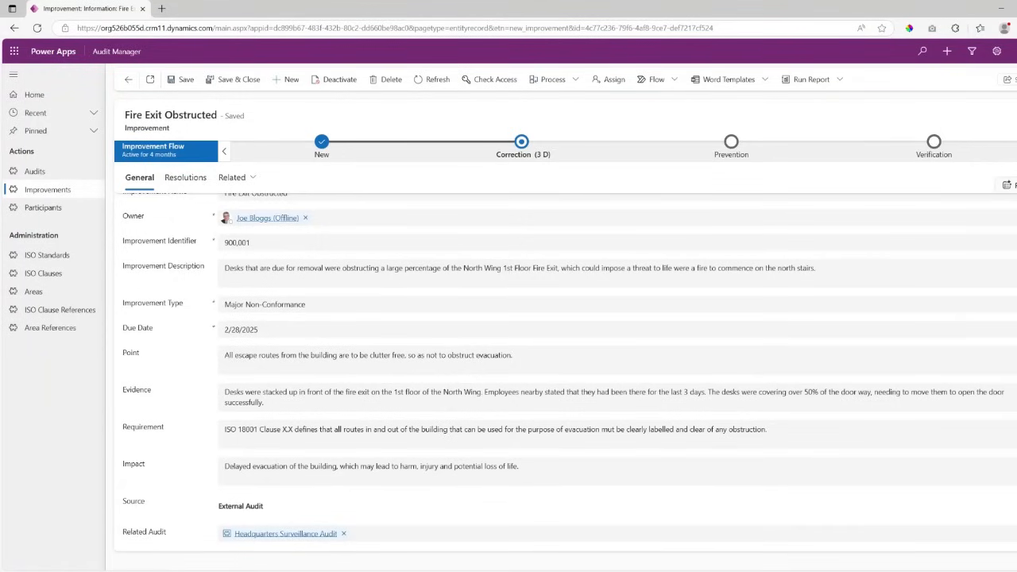
mouse_move(200, 445)
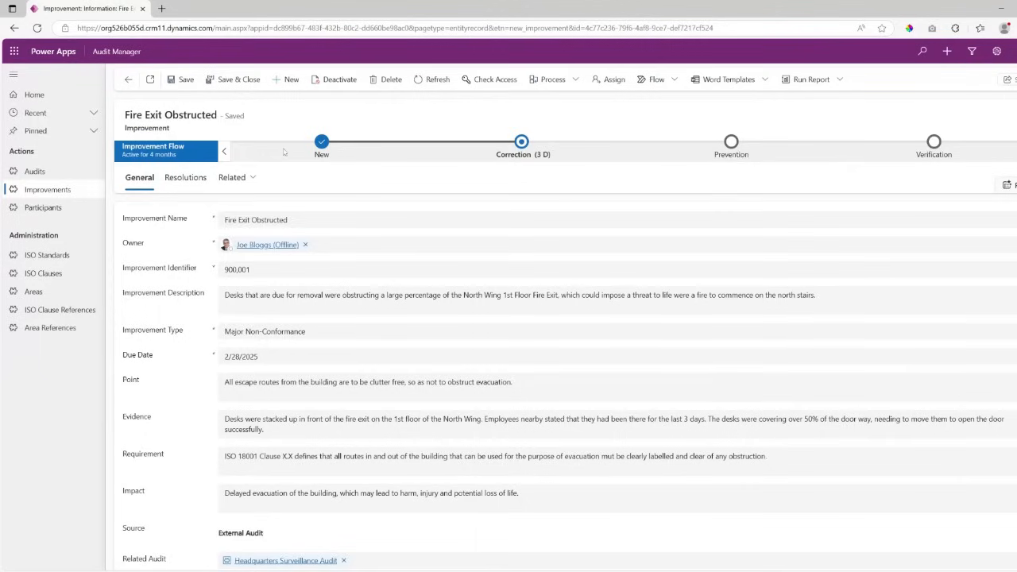
mouse_move(607, 150)
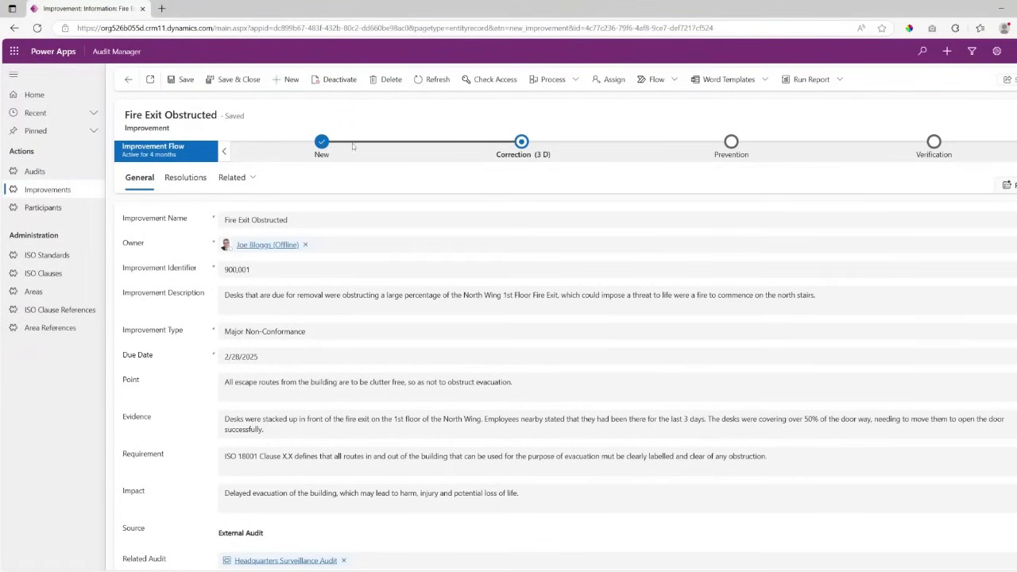
left_click(321, 146)
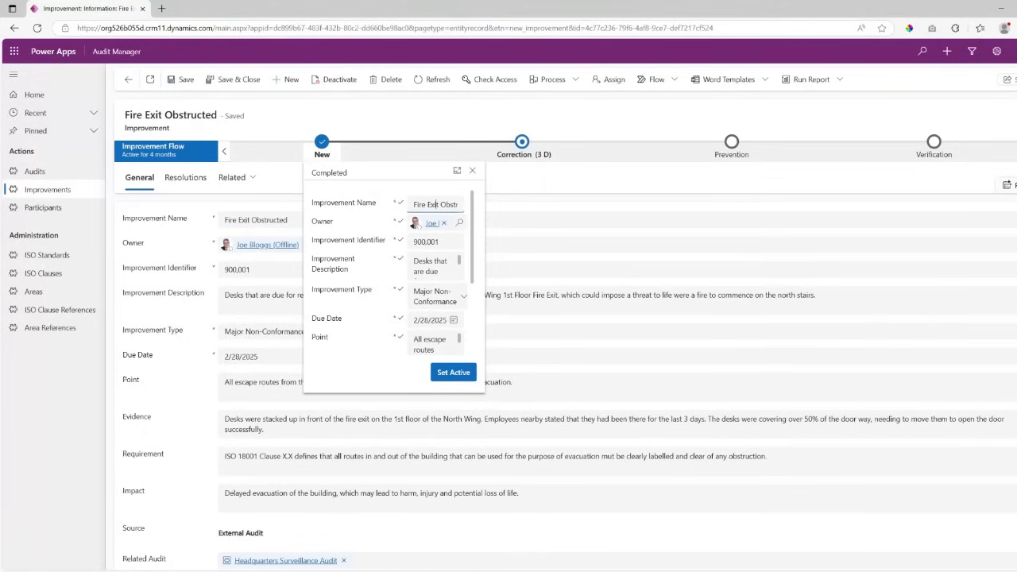
triple_click(436, 203)
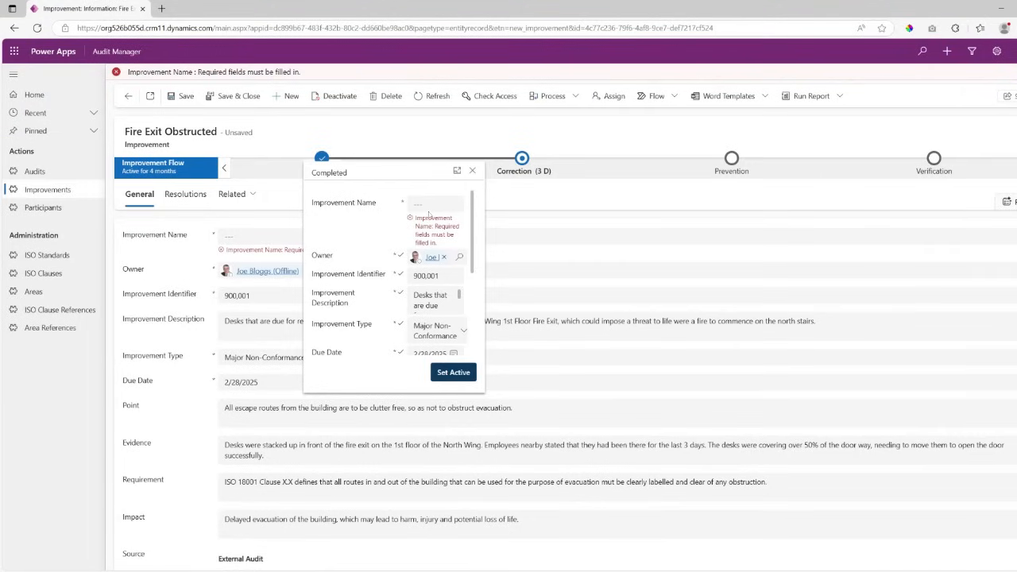
mouse_move(427, 230)
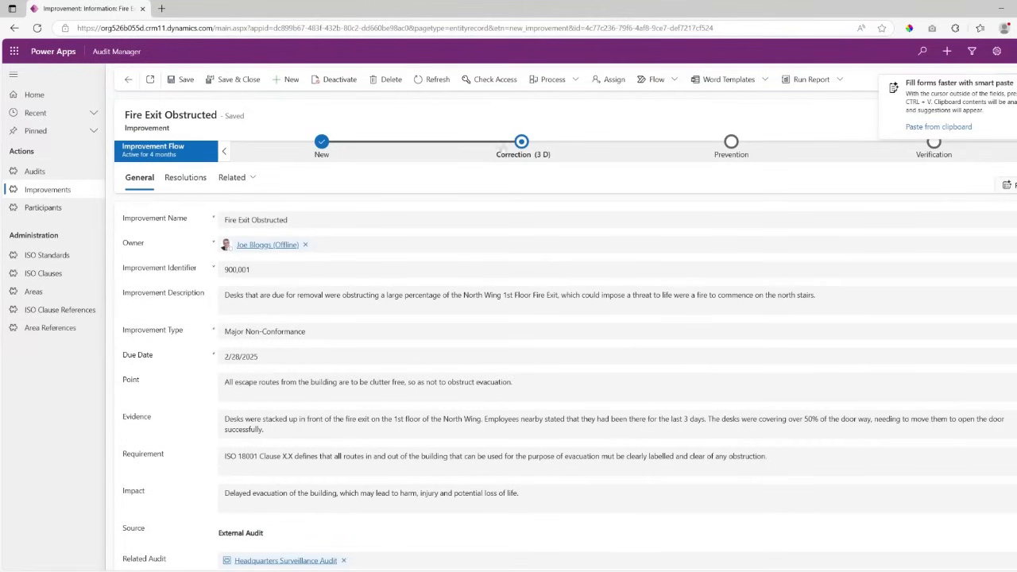
Enter "fix a thing" as the Correction stage's corrective action statement and advance to the next stage.
left_click(521, 141)
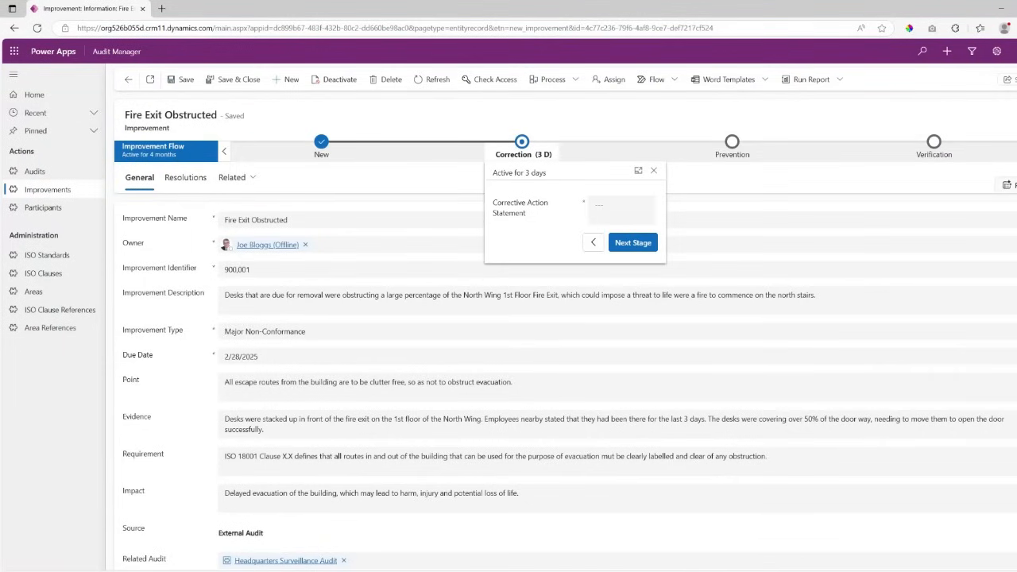
mouse_move(731, 143)
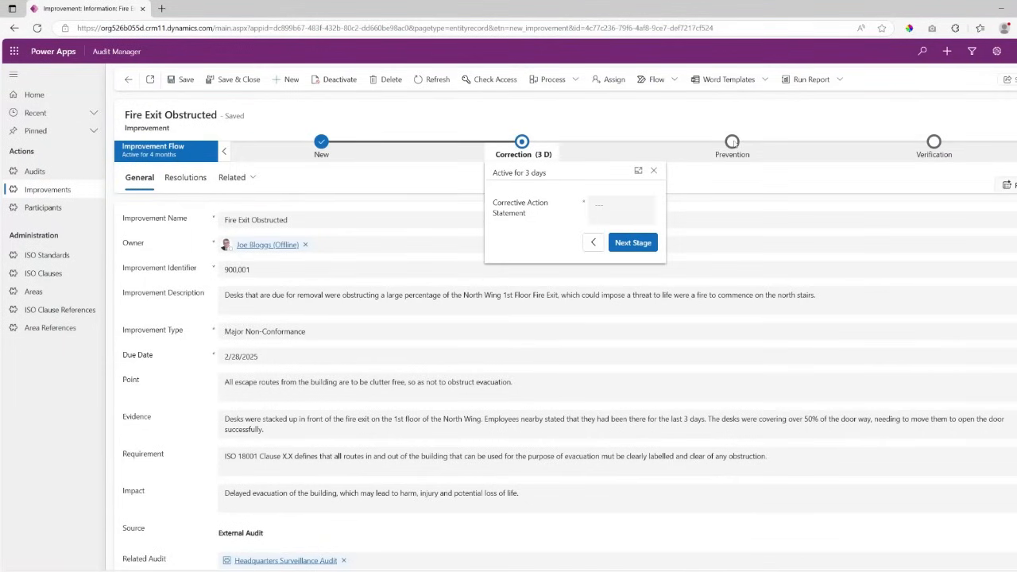
left_click(620, 210)
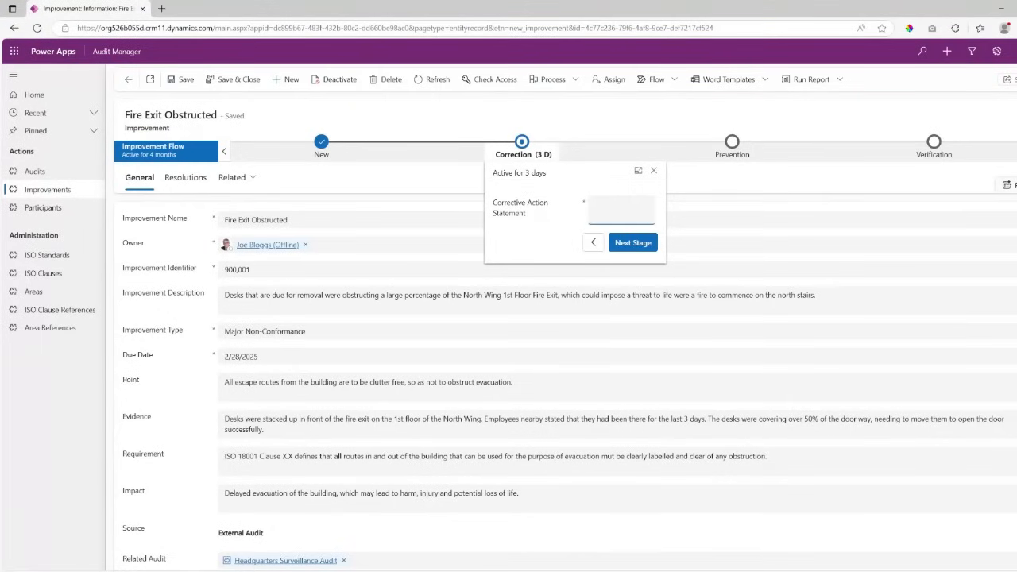
type("fix a thin")
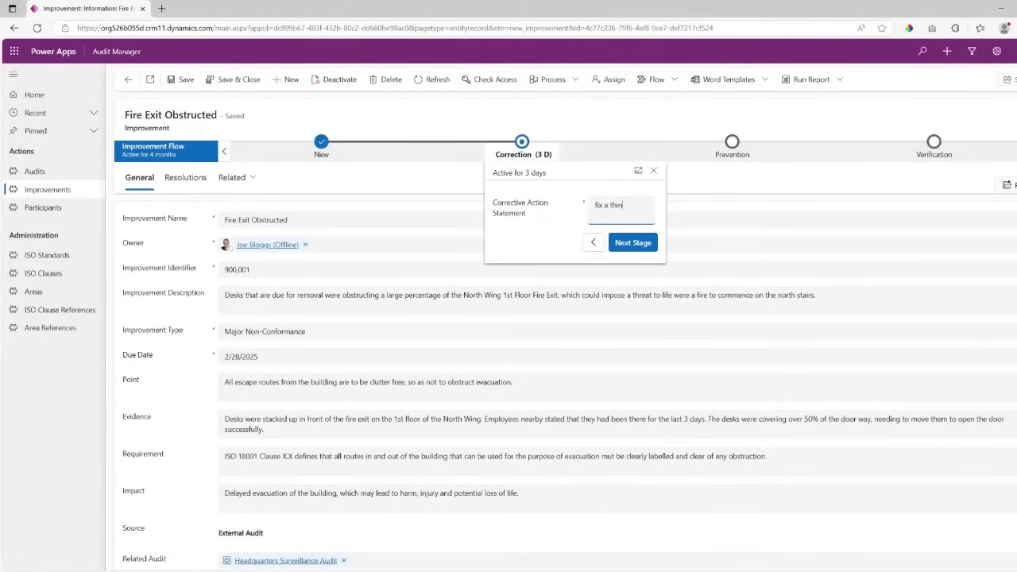
left_click(632, 242)
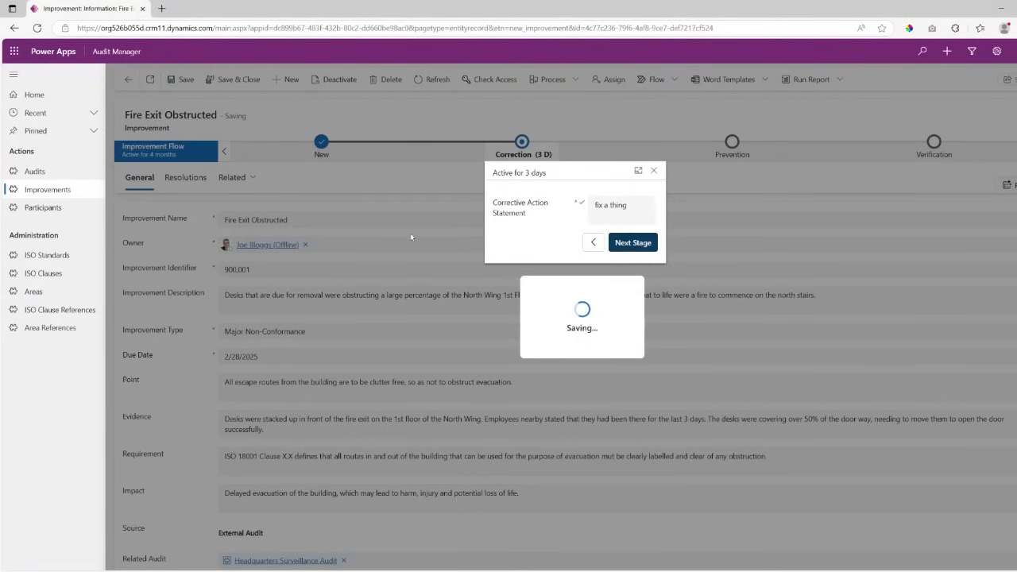
Confirm the improvement now sits at the Prevention stage and dismiss its stage details.
left_click(633, 242)
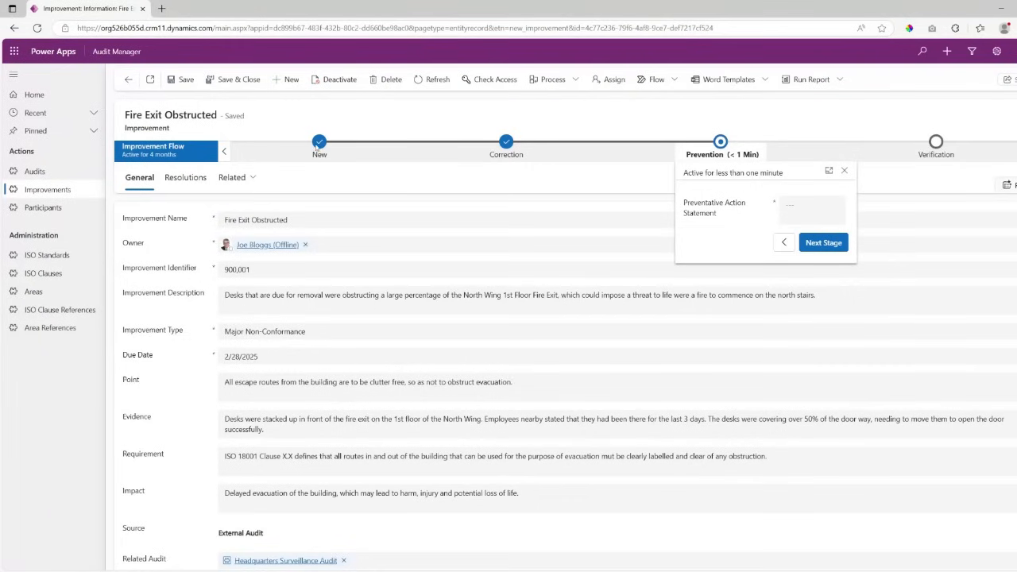
mouse_move(413, 140)
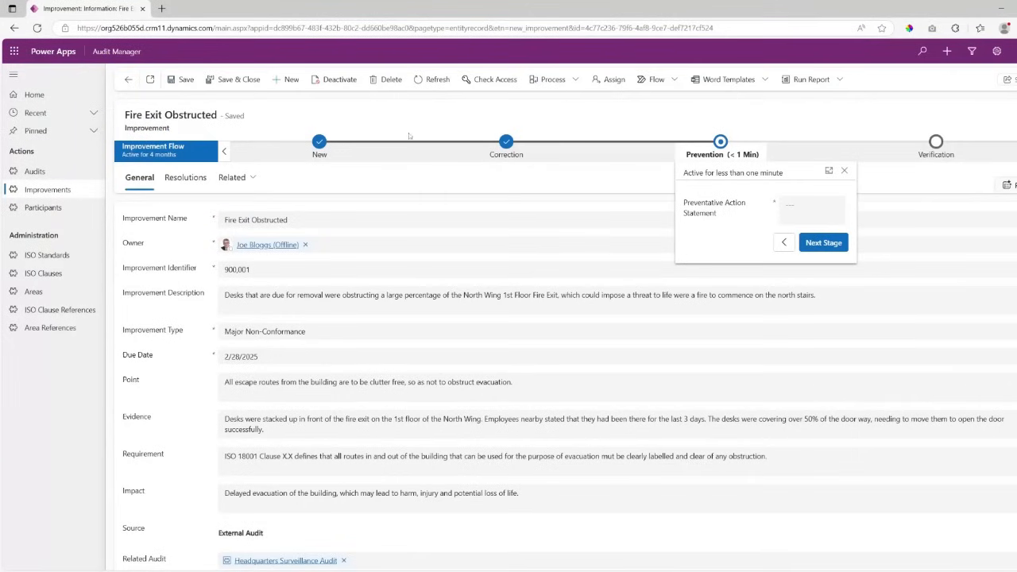
mouse_move(319, 162)
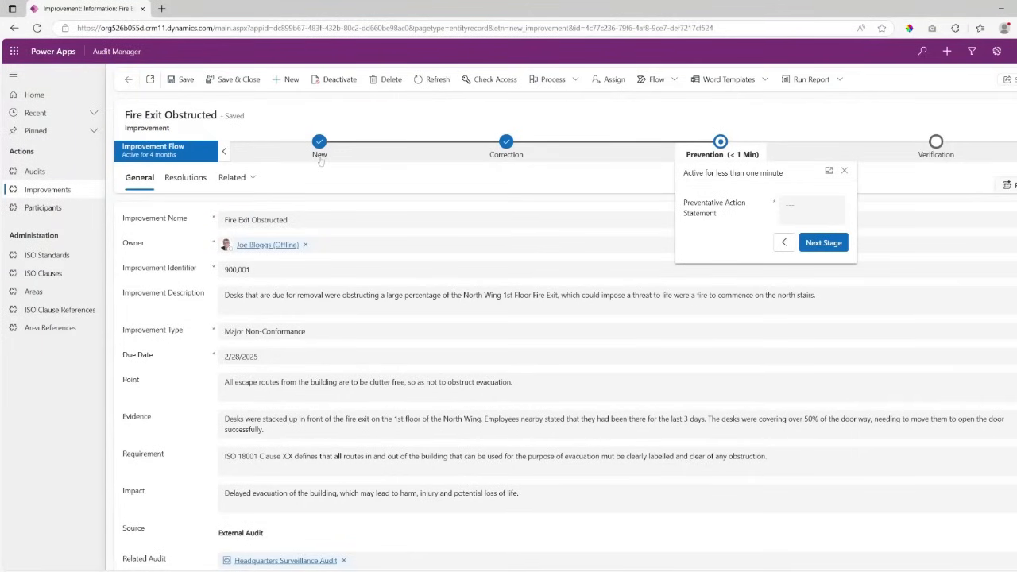
mouse_move(719, 158)
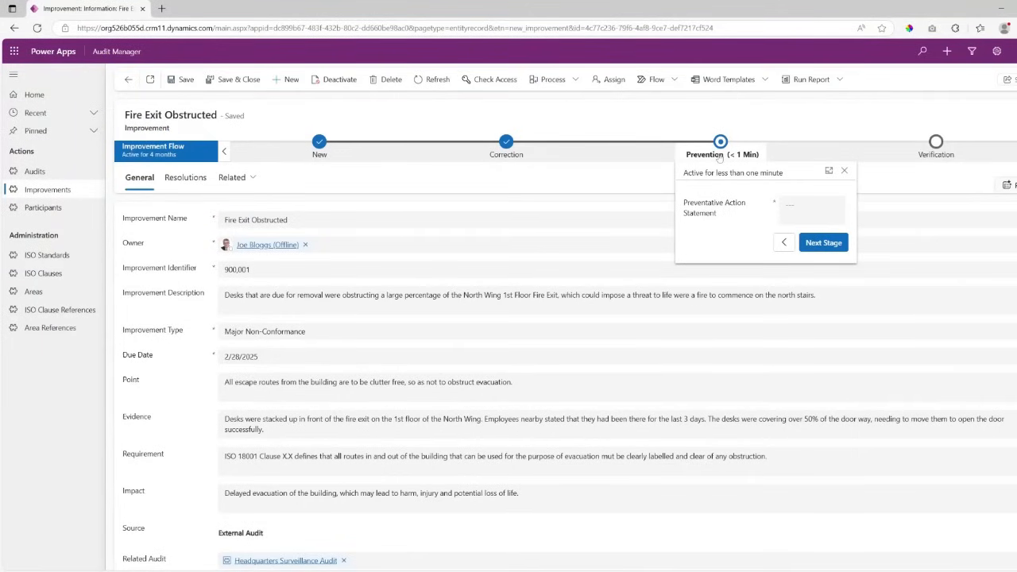
mouse_move(511, 169)
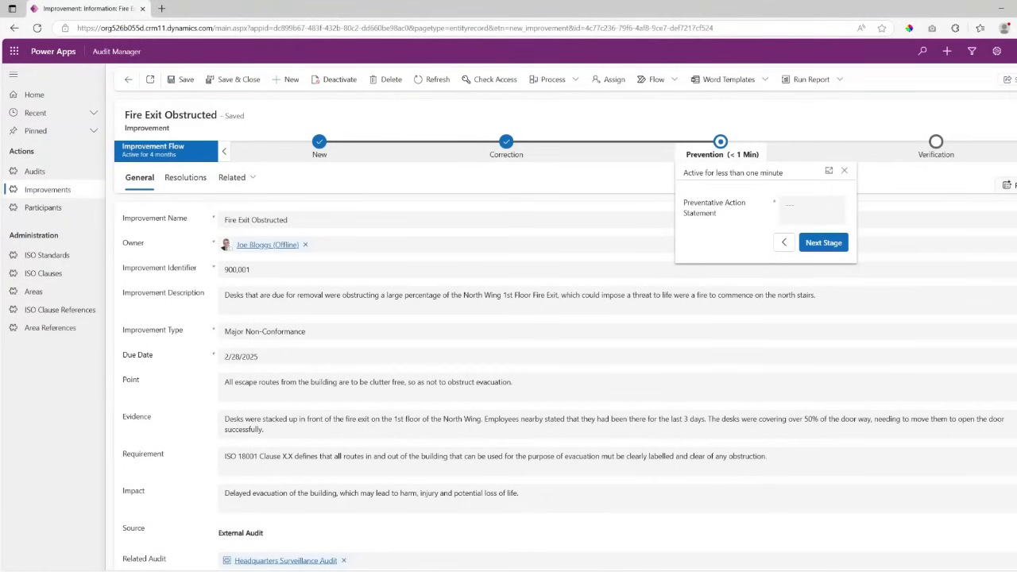
mouse_move(517, 168)
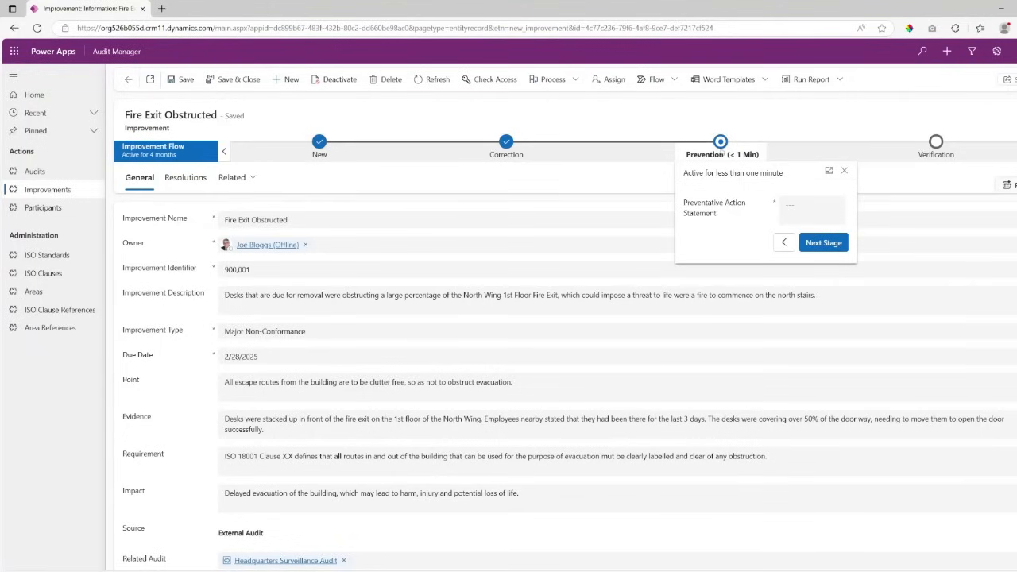
mouse_move(896, 135)
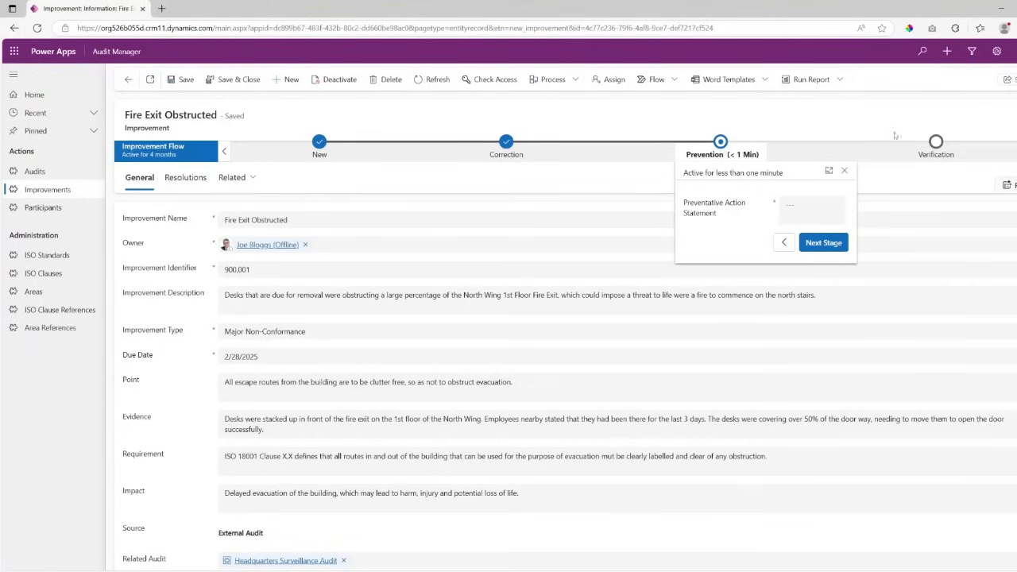
left_click(843, 170)
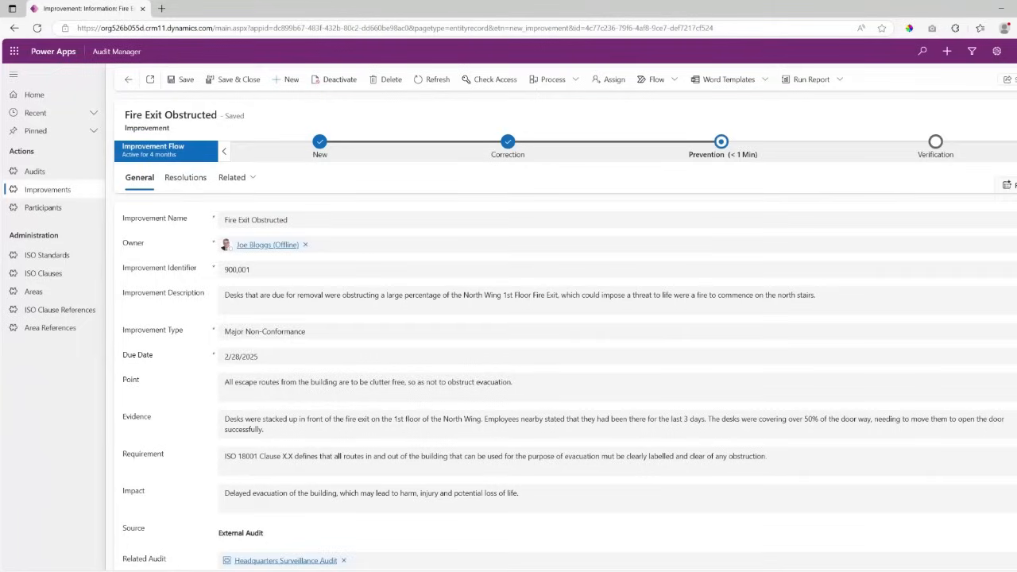
Show the Resolutions view with corrective action "fix a thing" and empty preventative/verification statements.
left_click(184, 178)
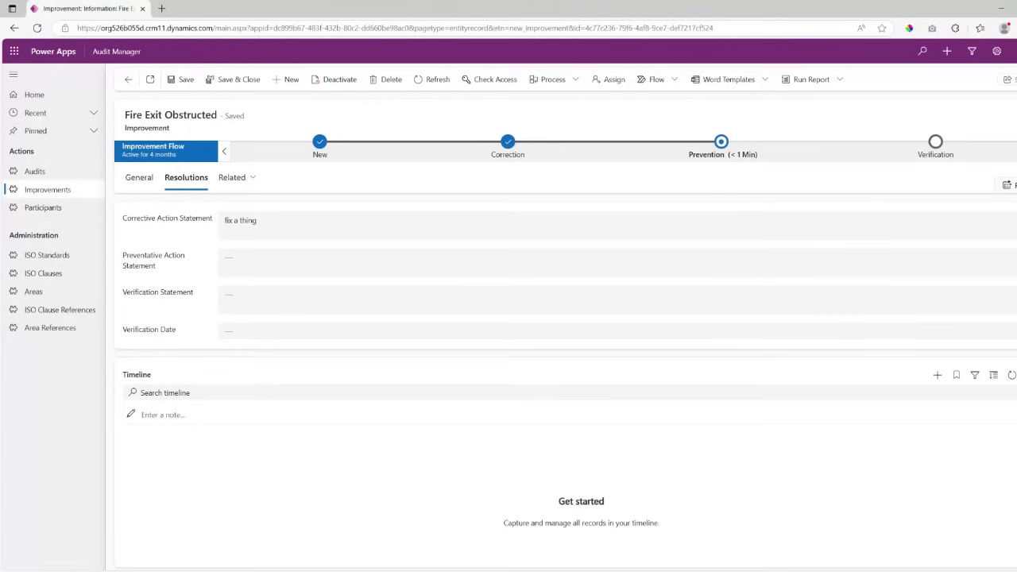
mouse_move(309, 233)
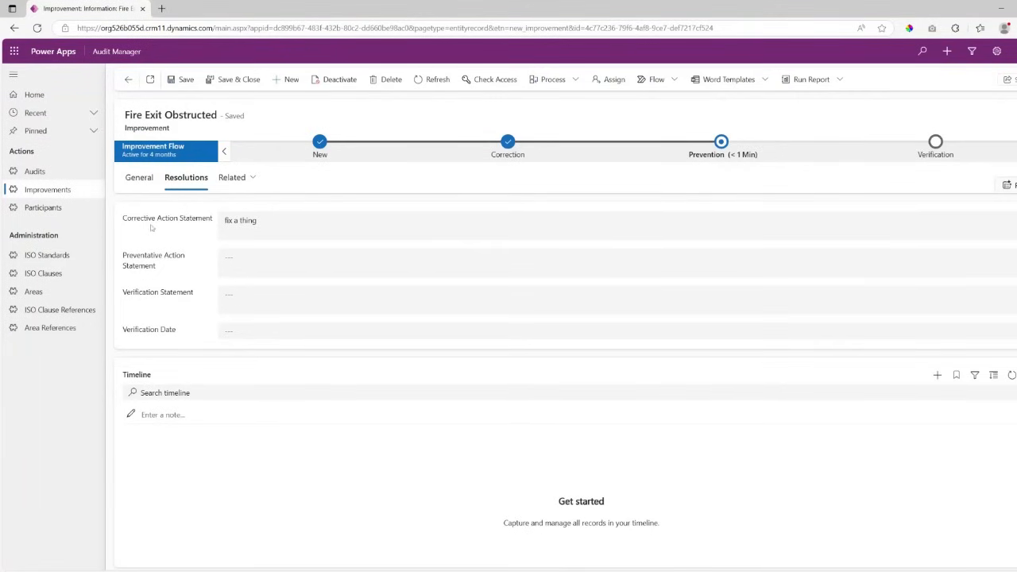
mouse_move(152, 229)
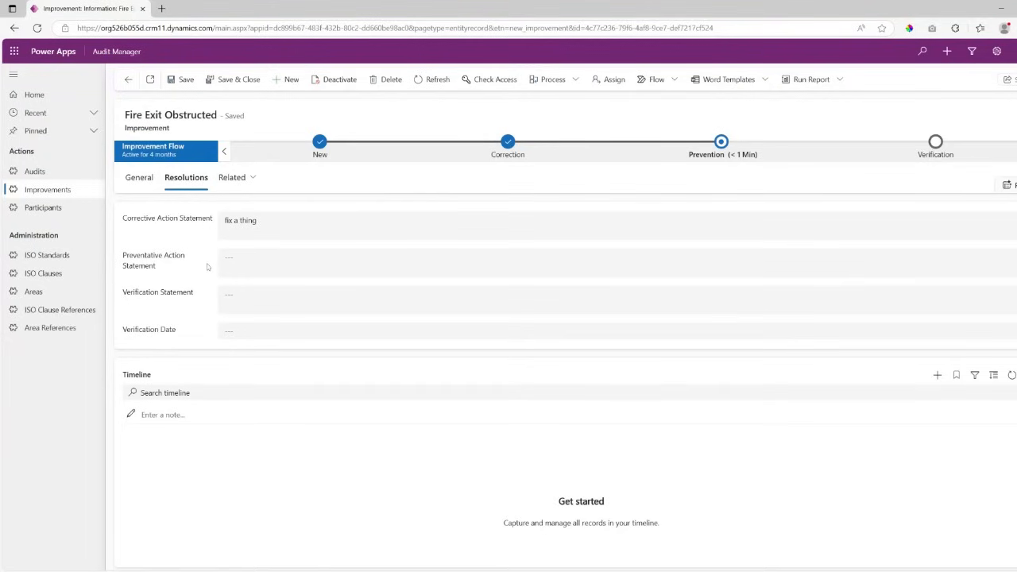
mouse_move(200, 263)
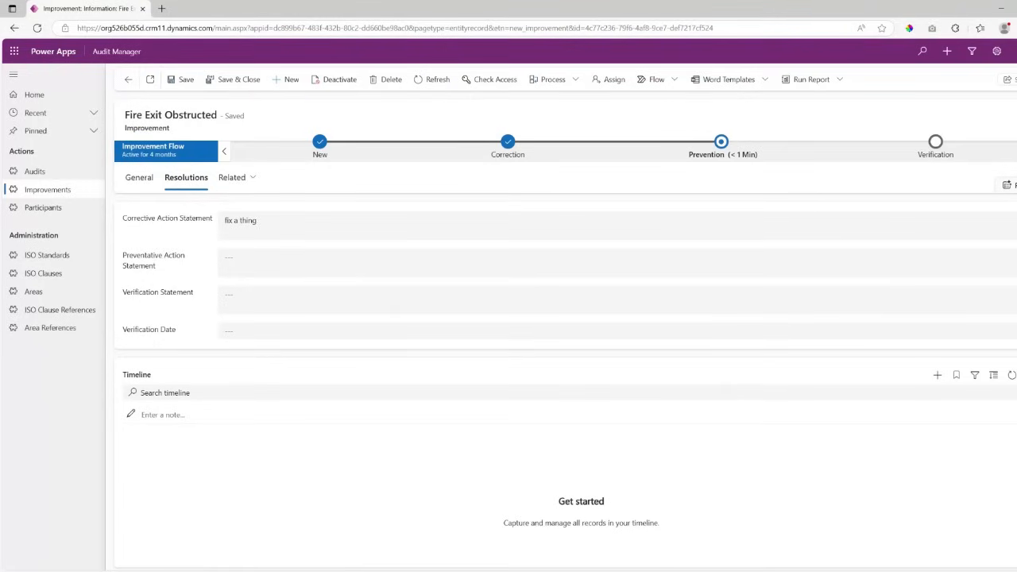
mouse_move(203, 302)
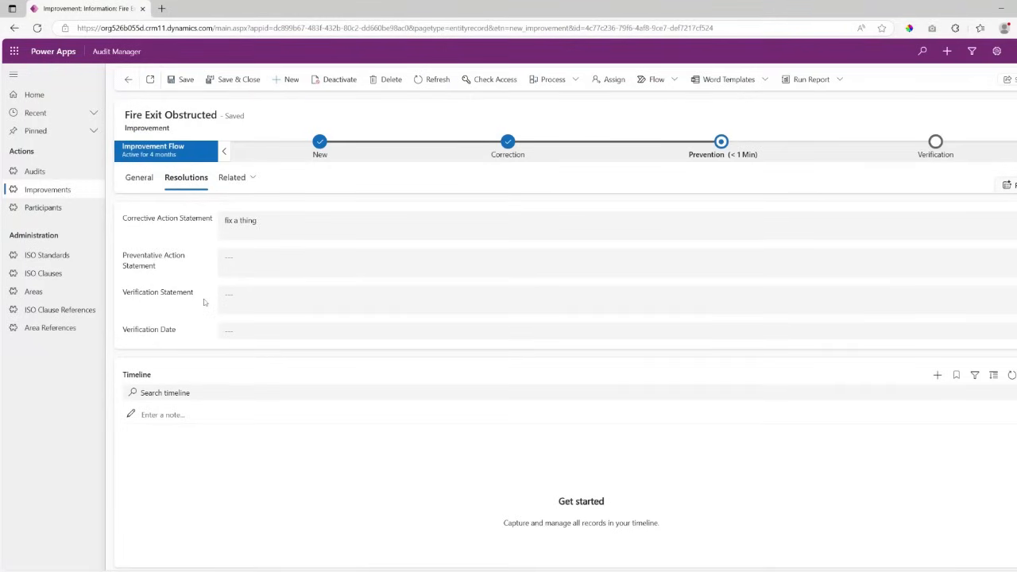